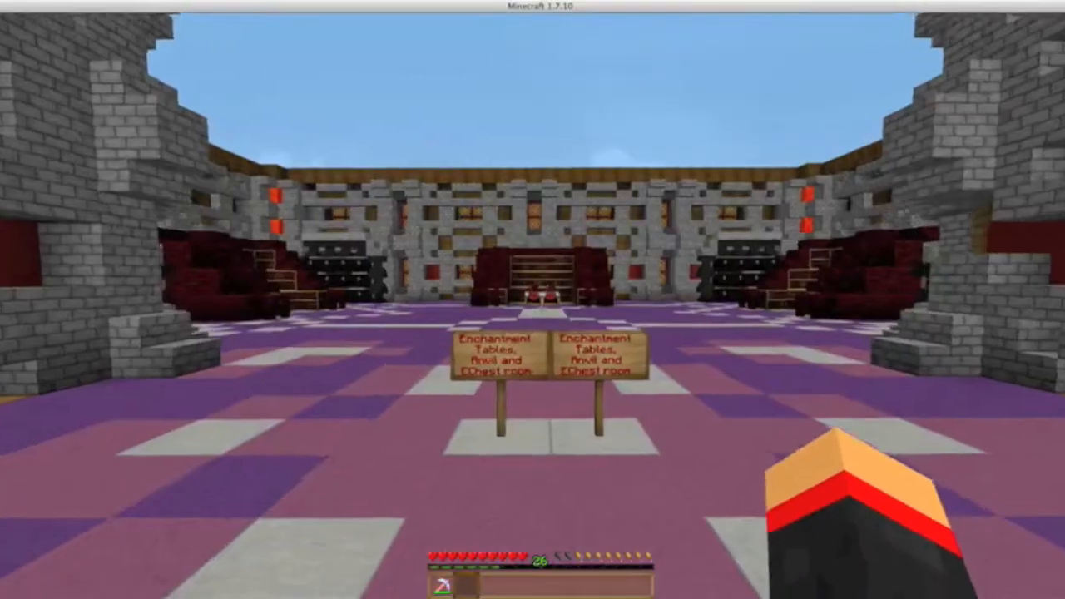
{"action": "mouse_move", "coordinate": [532, 299]}
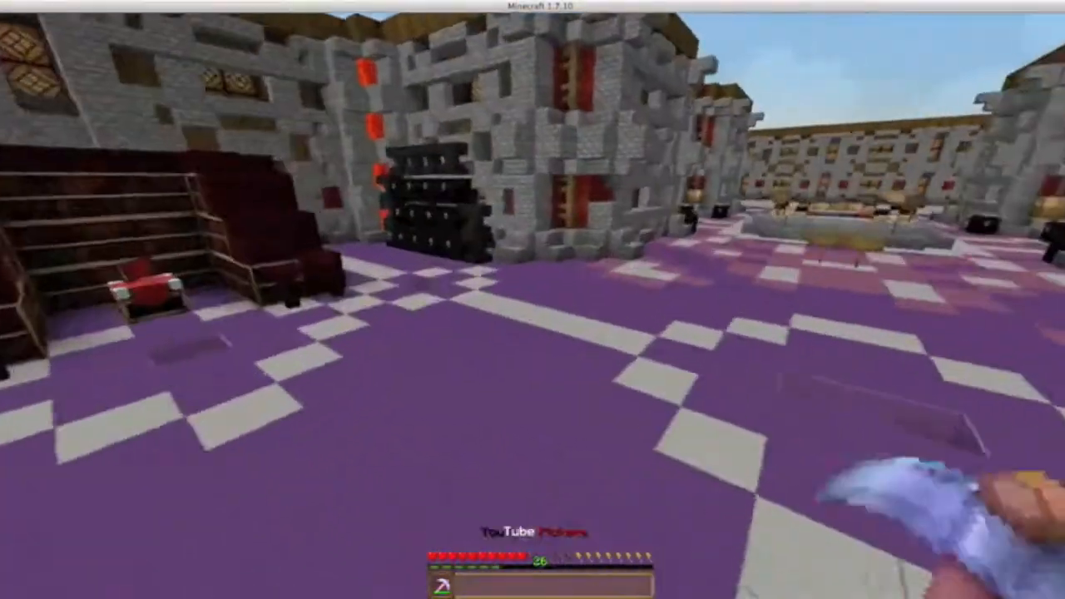
{"action": "mouse_move", "coordinate": [532, 300]}
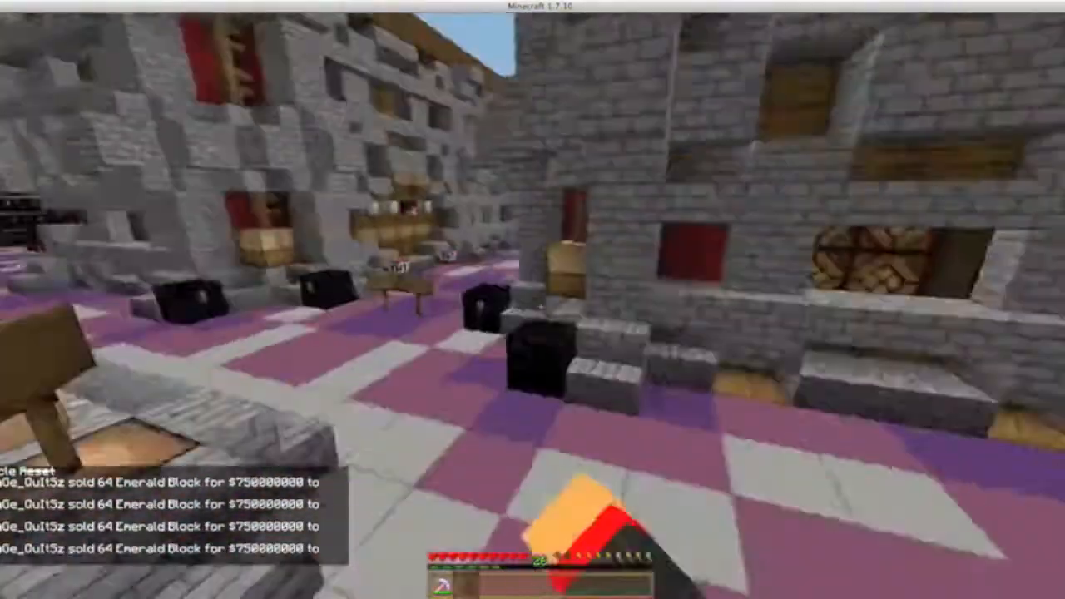
{"action": "mouse_move", "coordinate": [532, 299]}
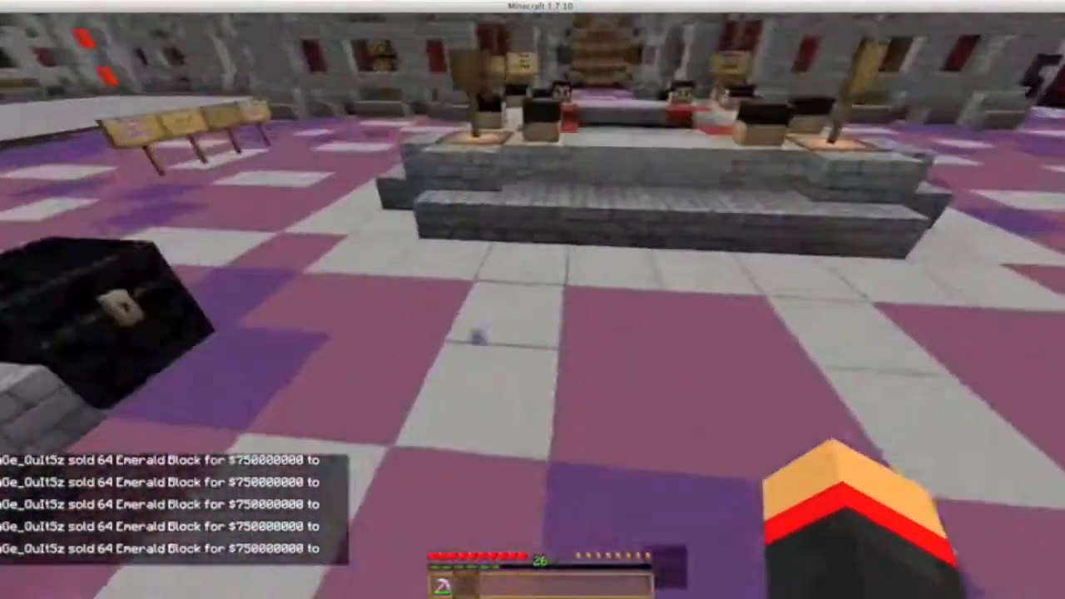
{"action": "mouse_move", "coordinate": [532, 300]}
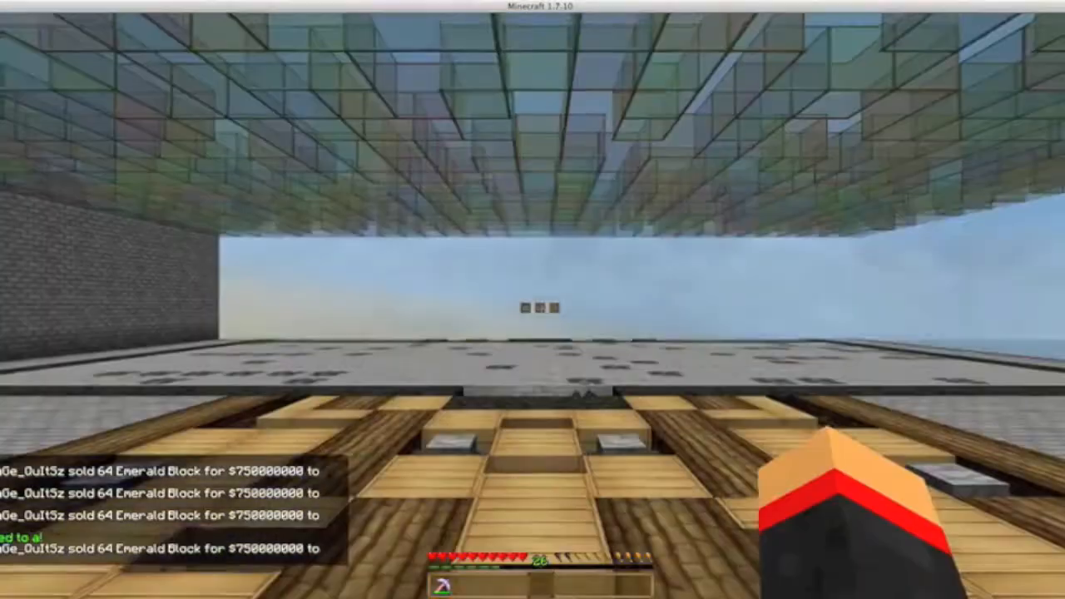
{"action": "mouse_move", "coordinate": [533, 299]}
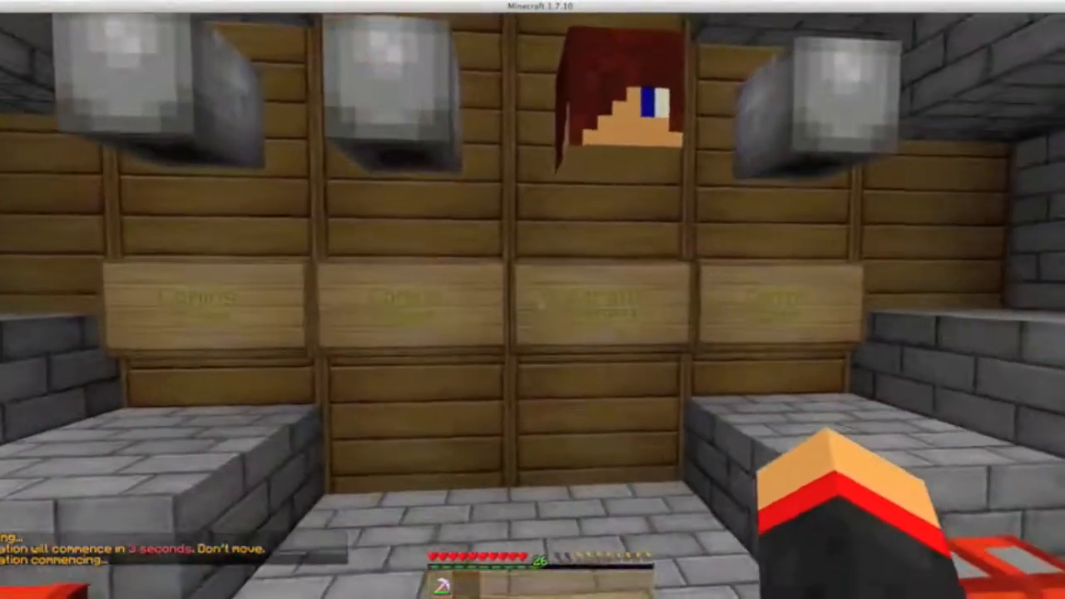
{"action": "mouse_move", "coordinate": [533, 299]}
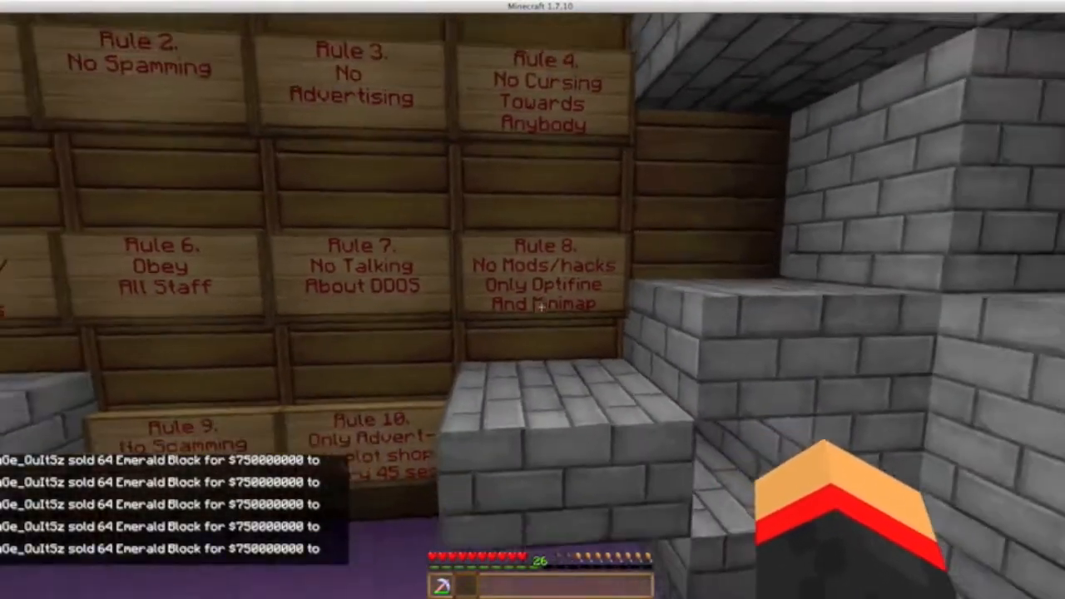
{"action": "mouse_move", "coordinate": [532, 299]}
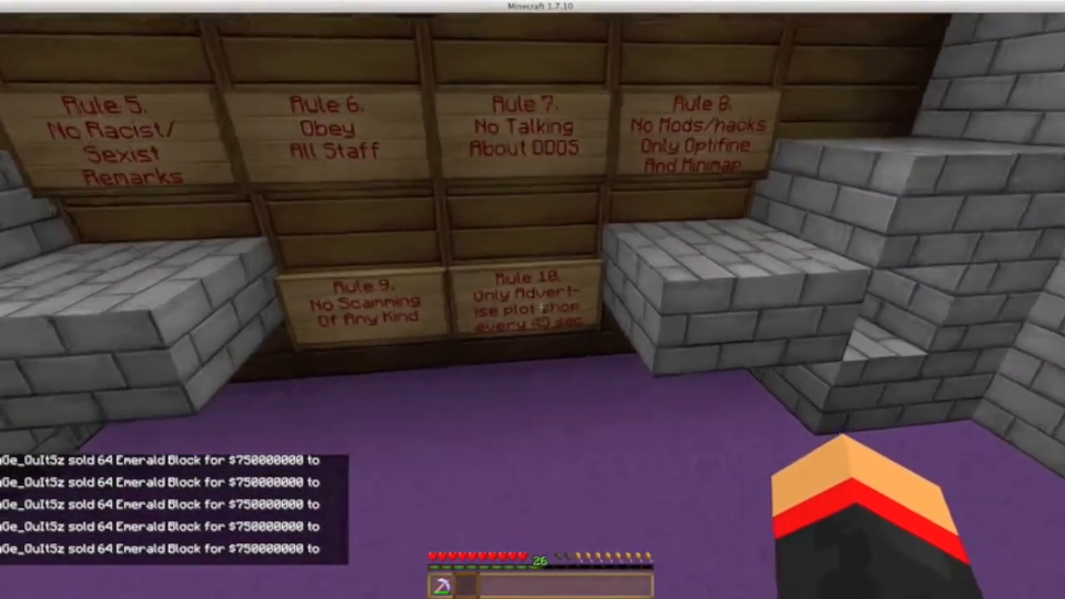
{"action": "mouse_move", "coordinate": [532, 300]}
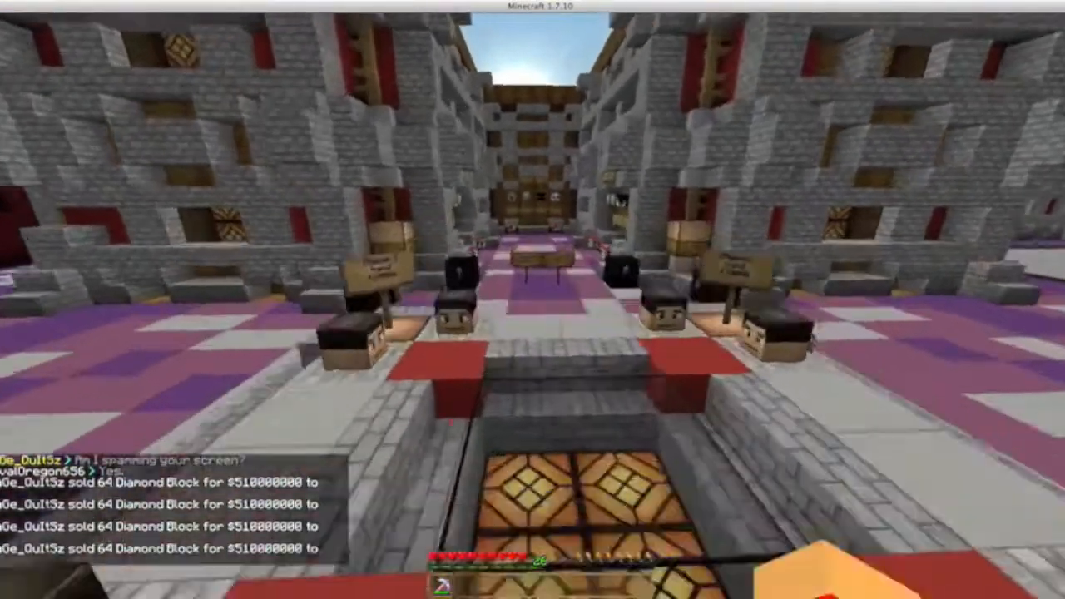
Drag the Chat Settings Scale slider from 39% to 50% and confirm.
{"action": "key", "text": "Escape"}
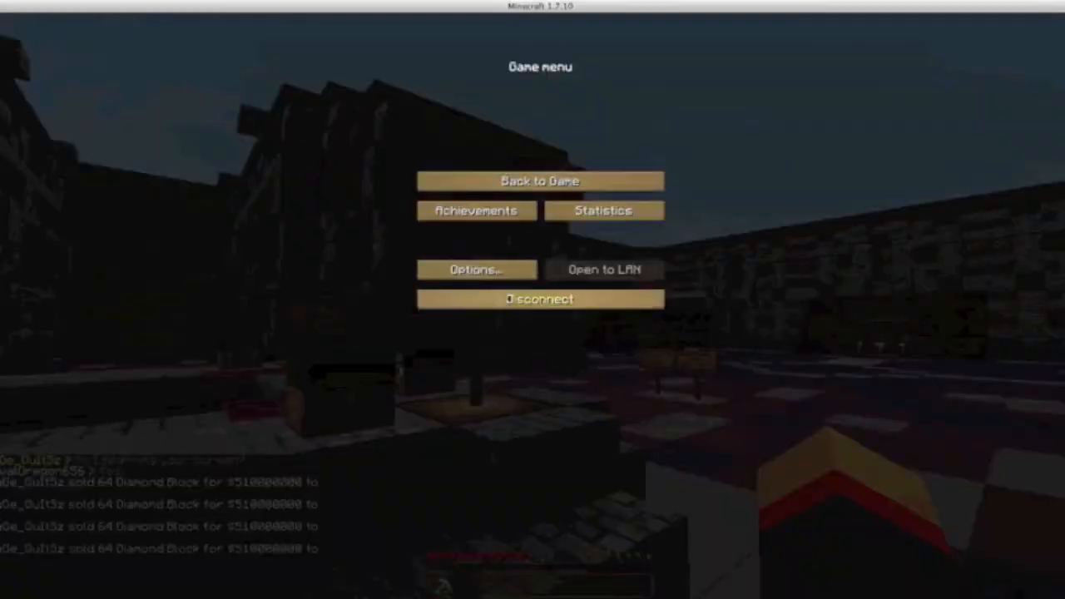
{"action": "left_click", "coordinate": [475, 269]}
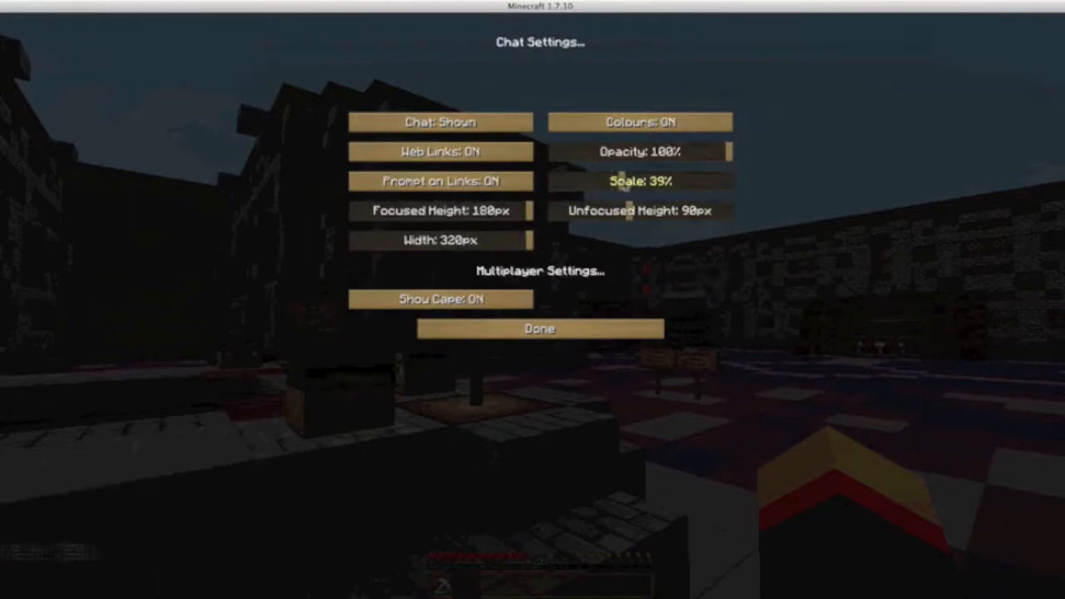
{"action": "left_click_drag", "start_coordinate": [628, 180], "coordinate": [649, 180]}
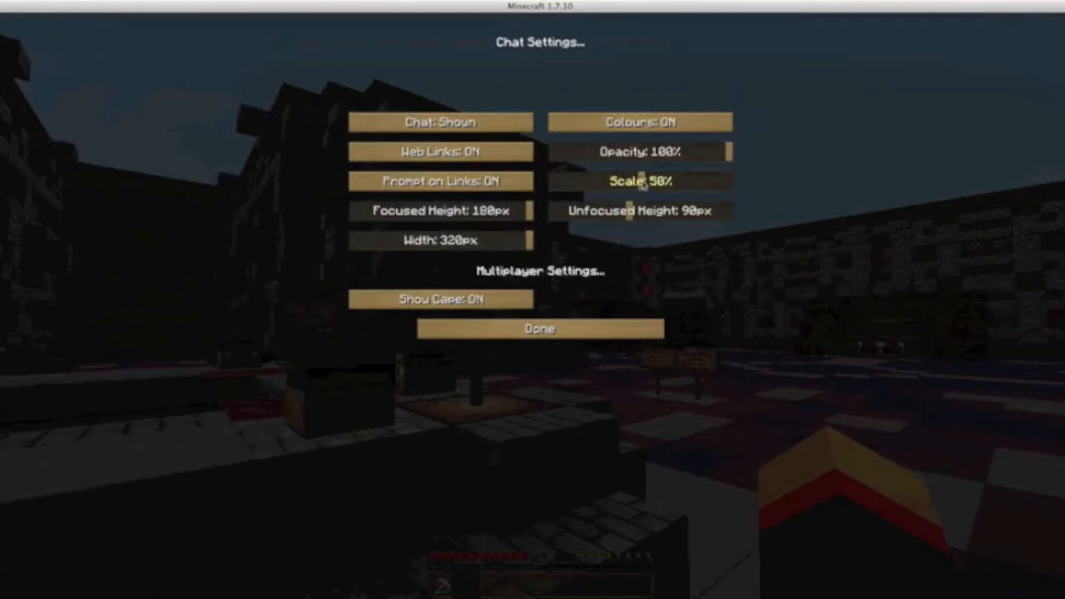
{"action": "left_click", "coordinate": [539, 328]}
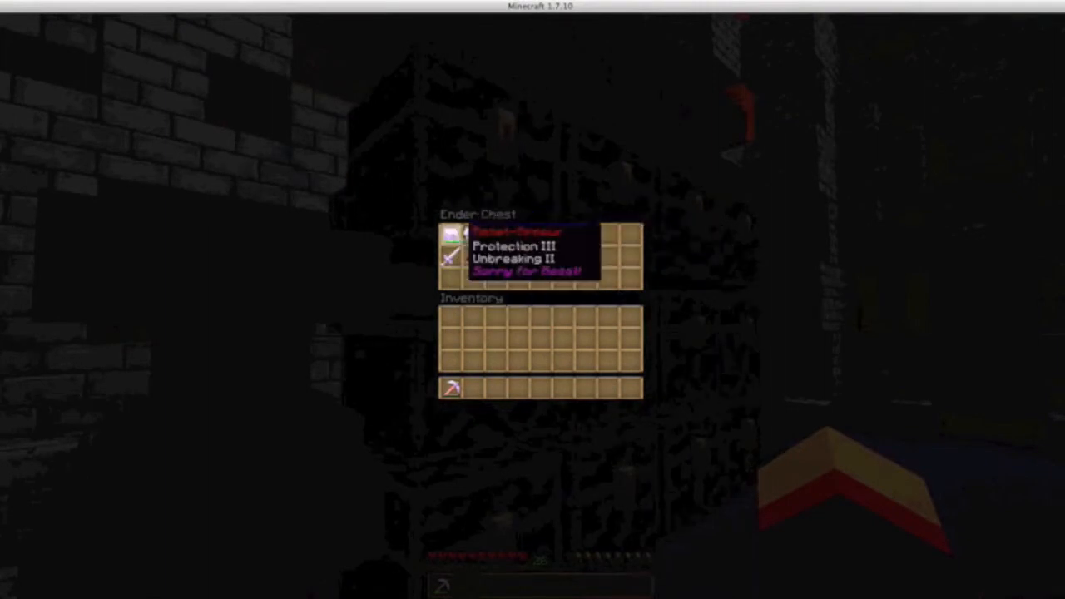
Close the ender chest after reviewing the Protection III and Unbreaking II gear.
{"action": "key", "text": "Escape"}
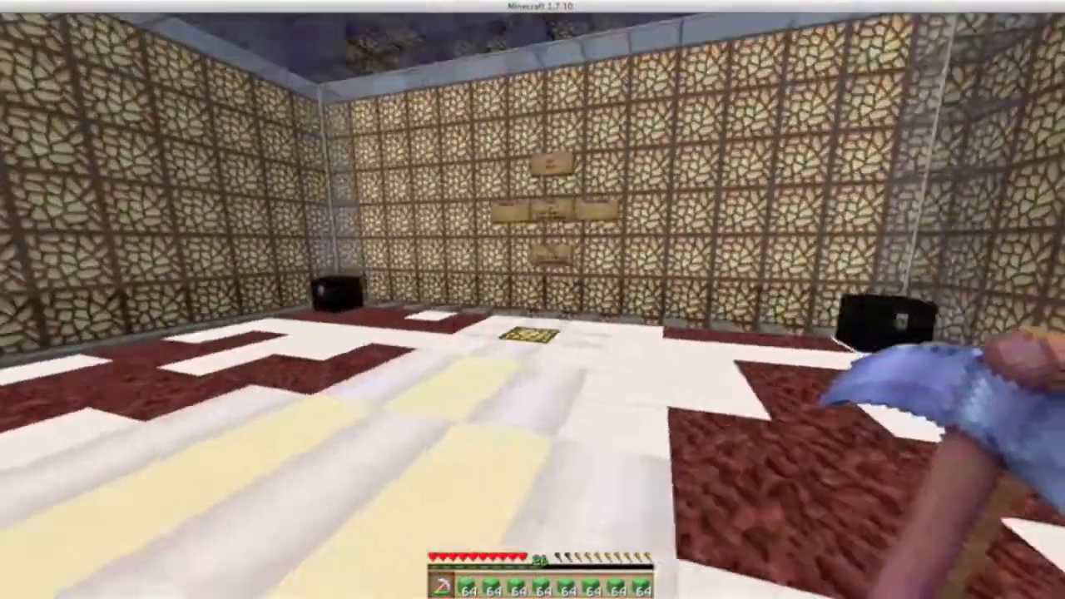
Open and close the player inventory inside the glowstone room.
{"action": "key", "text": "e"}
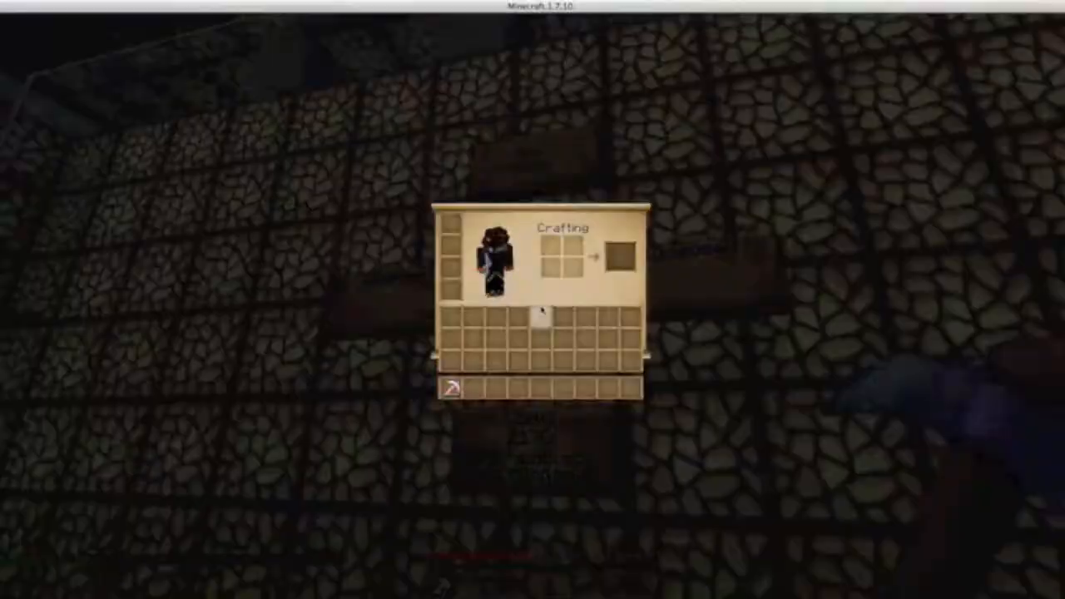
{"action": "key", "text": "Escape"}
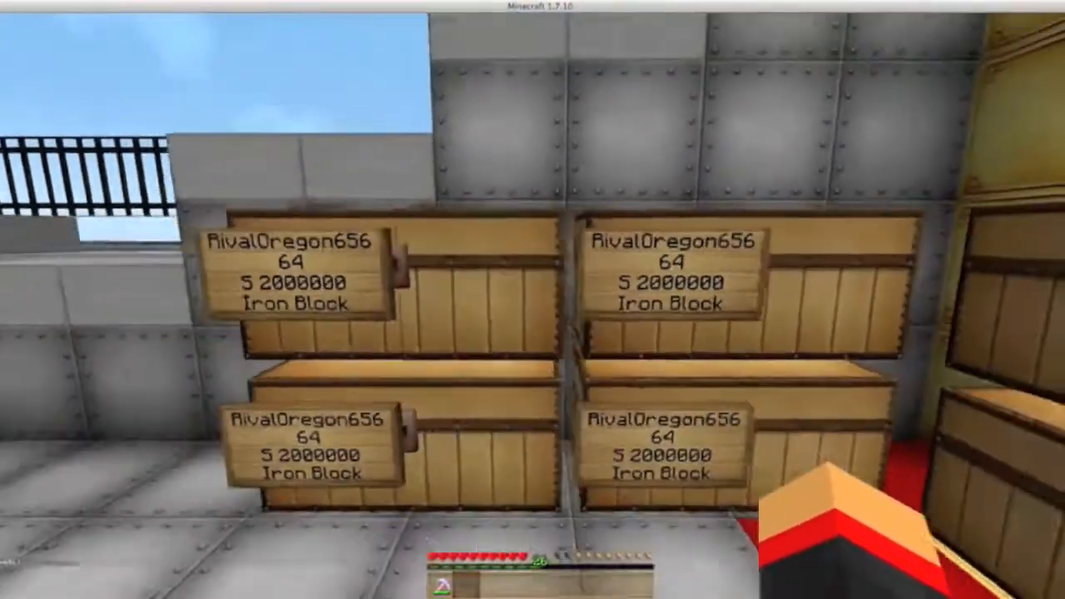
{"action": "mouse_move", "coordinate": [532, 299]}
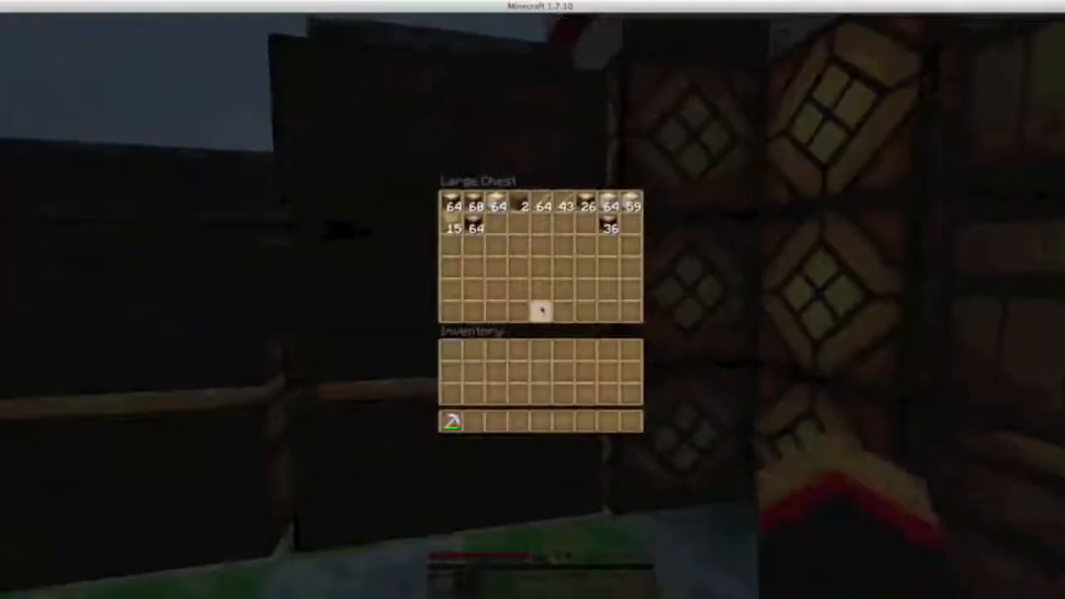
Take material stacks from several large storage chests, closing each one afterward.
{"action": "key", "text": "Escape"}
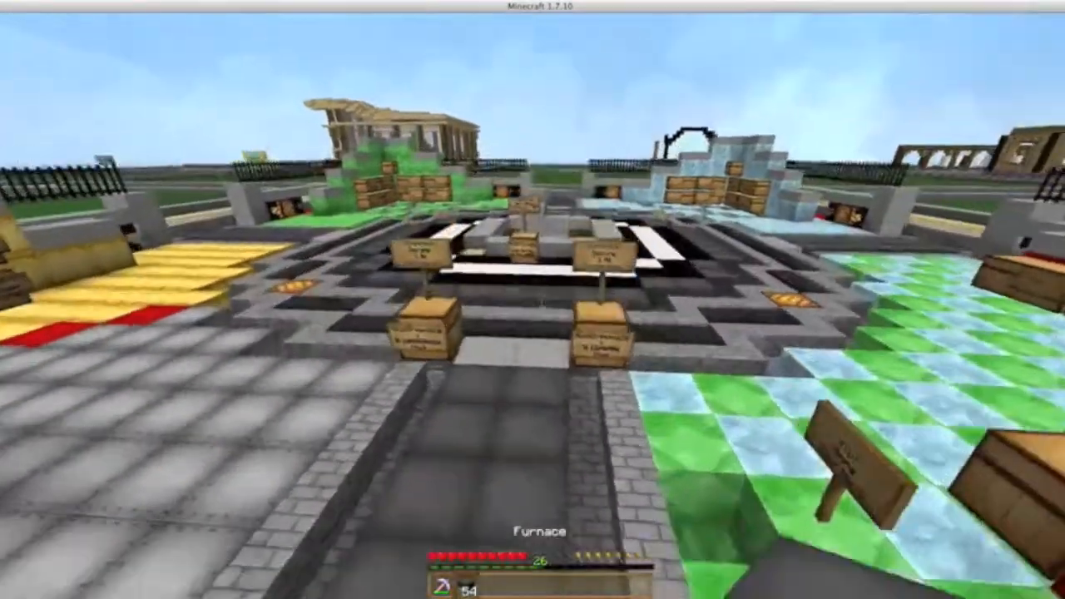
{"action": "right_click", "coordinate": [532, 299]}
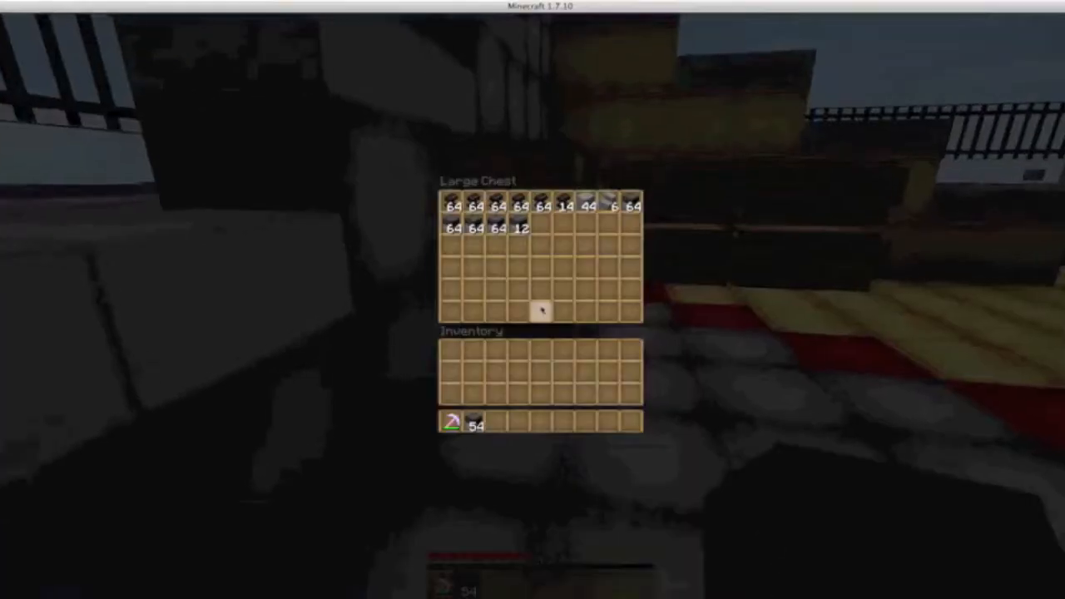
{"action": "key", "text": "Escape"}
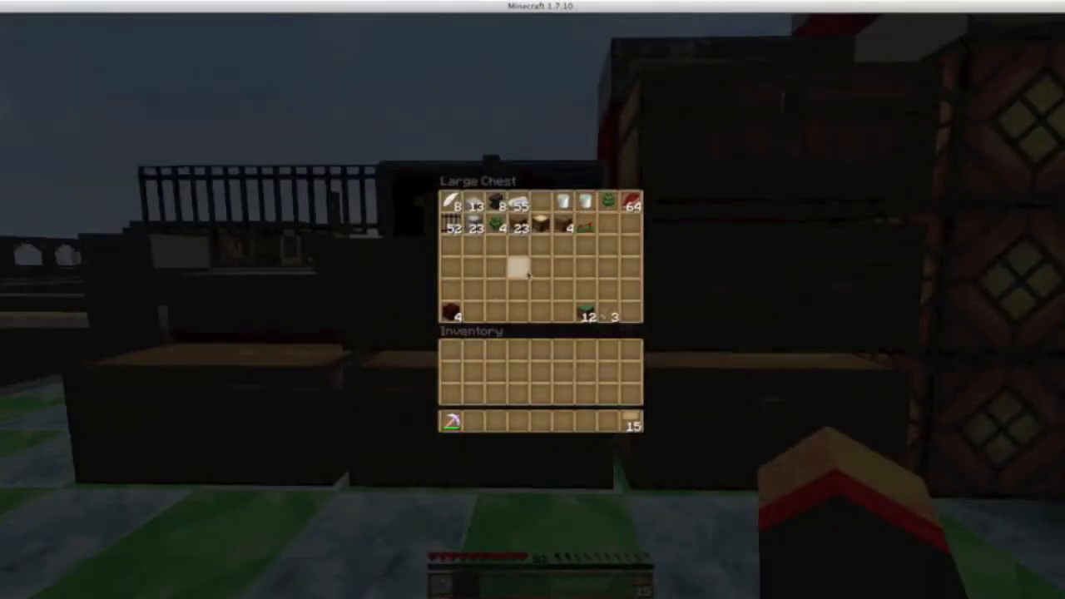
{"action": "key", "text": "Escape"}
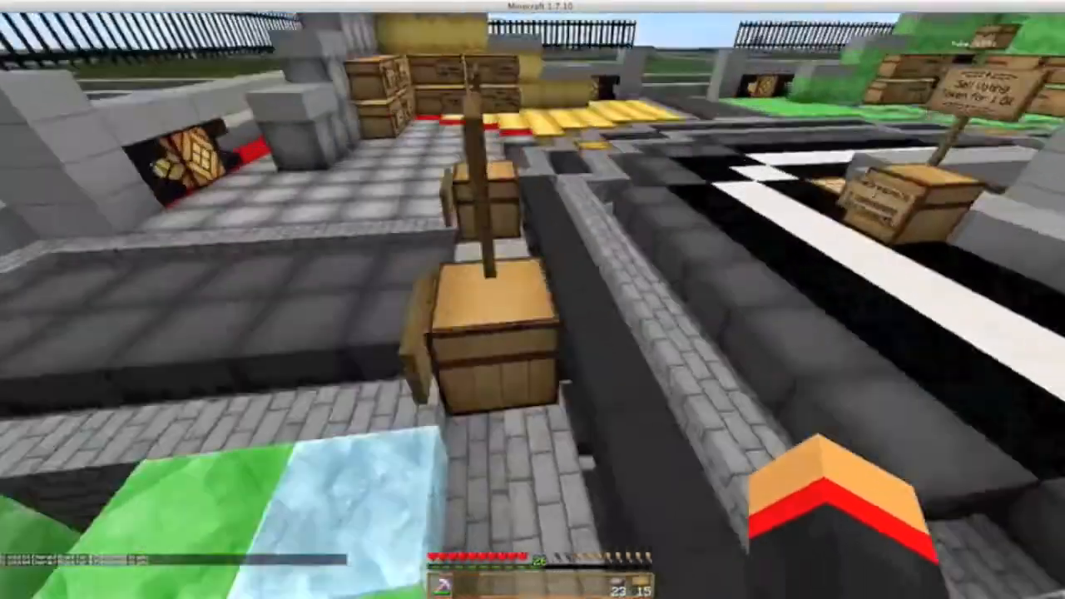
{"action": "mouse_move", "coordinate": [533, 299]}
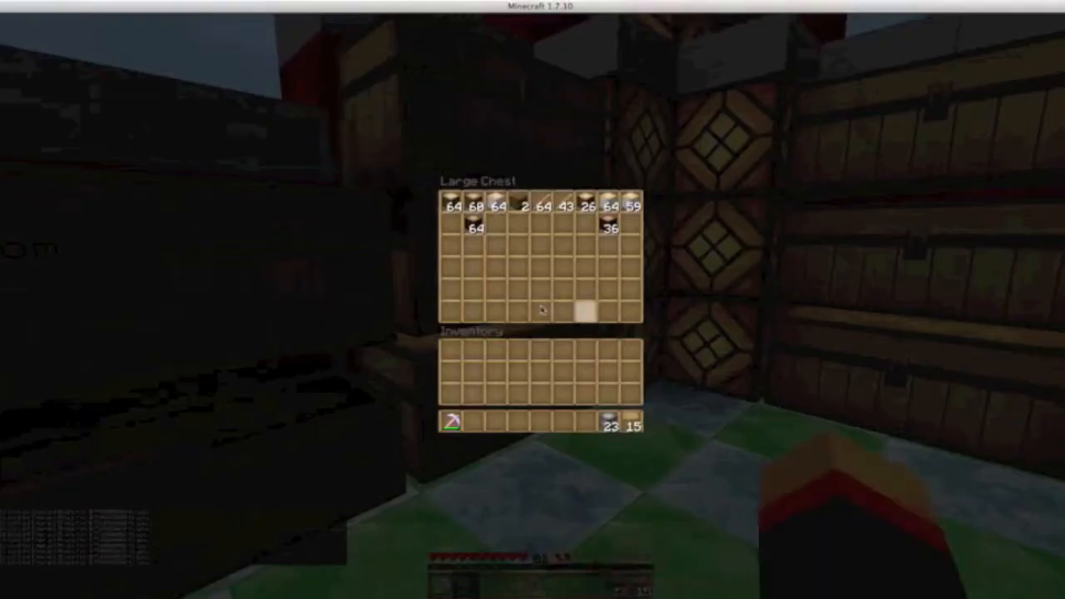
{"action": "key", "text": "Escape"}
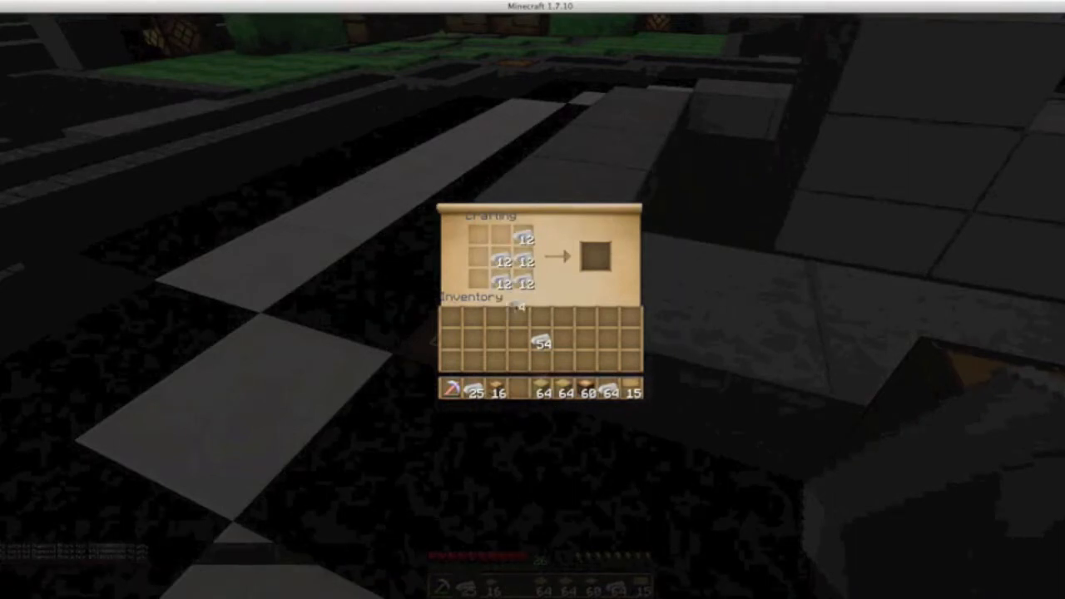
{"action": "mouse_move", "coordinate": [524, 279]}
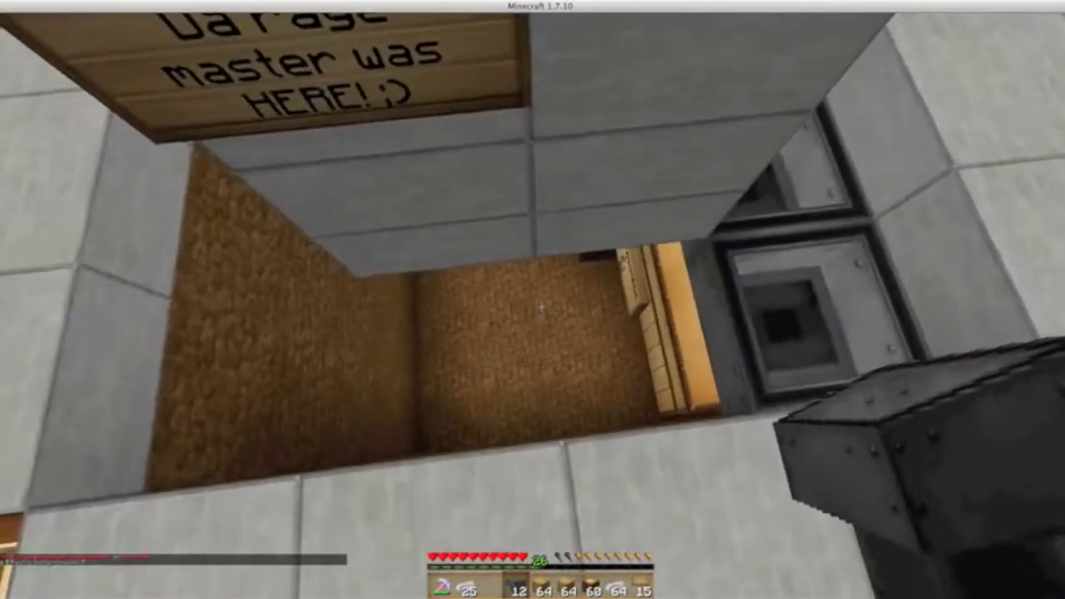
Craft hoppers and chests, then move items into a chest and close it.
{"action": "key", "text": "e"}
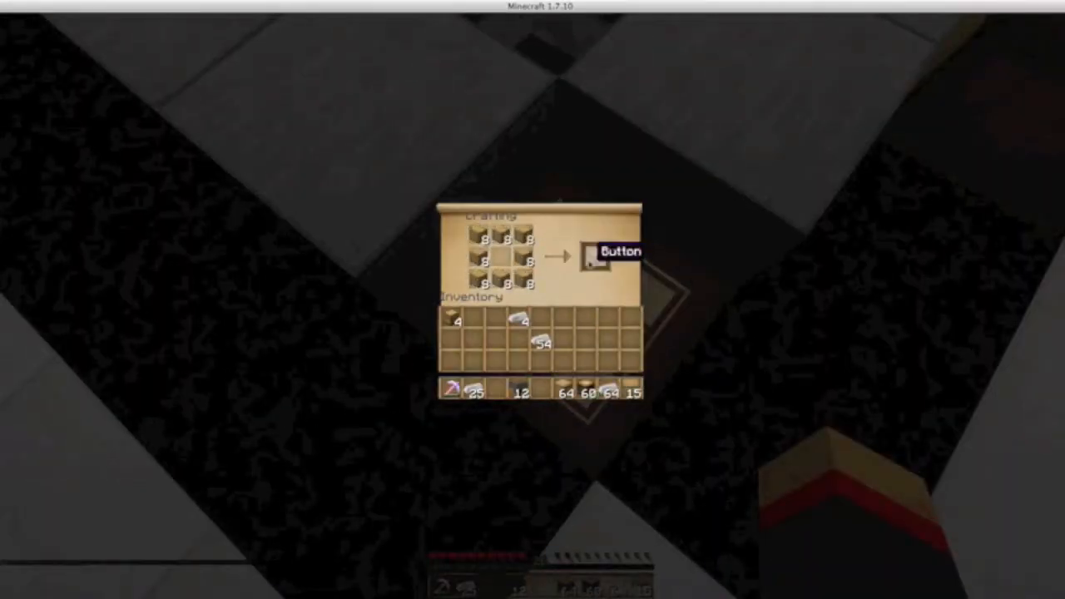
{"action": "key", "text": "Escape"}
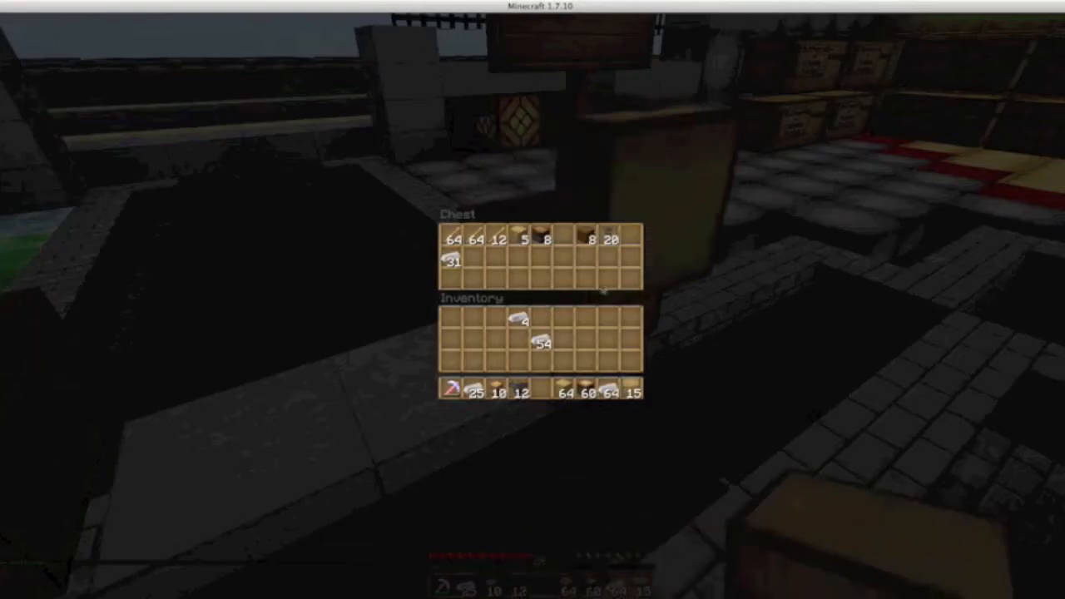
{"action": "key", "text": "Escape"}
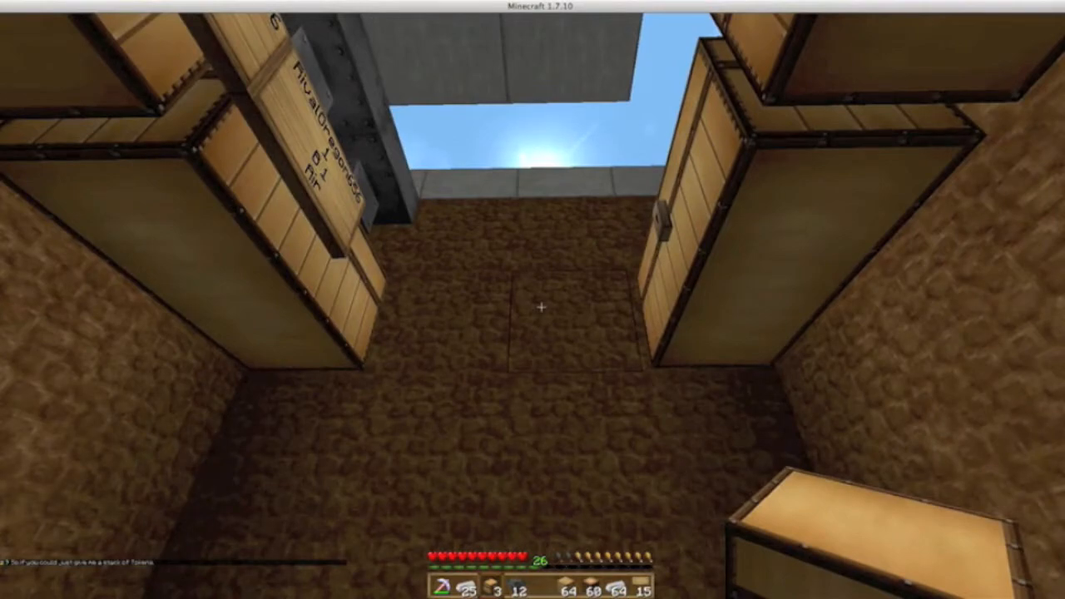
{"action": "mouse_move", "coordinate": [542, 308]}
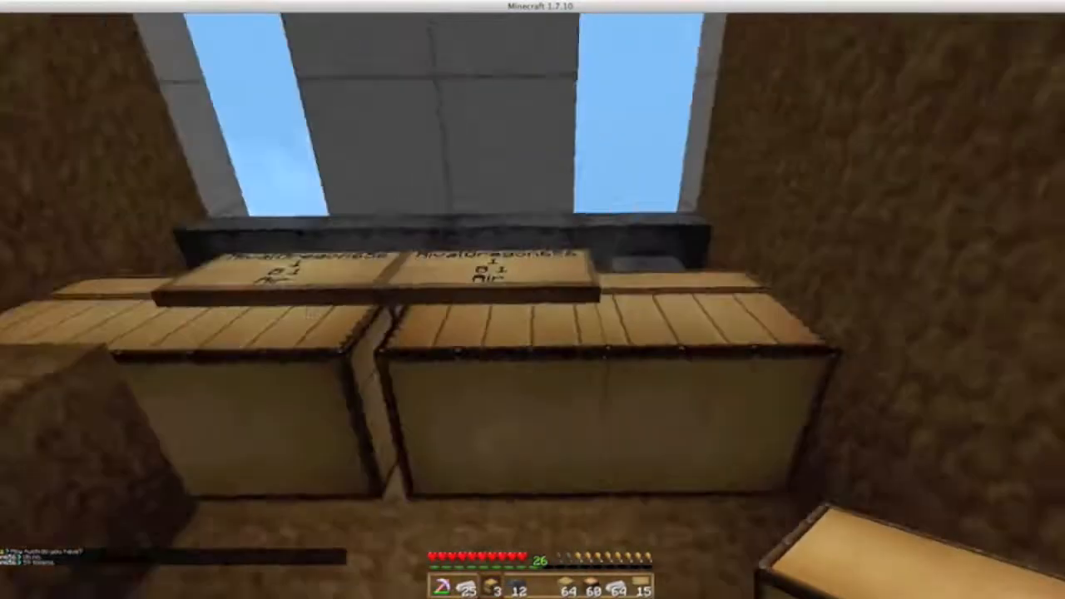
{"action": "mouse_move", "coordinate": [541, 312]}
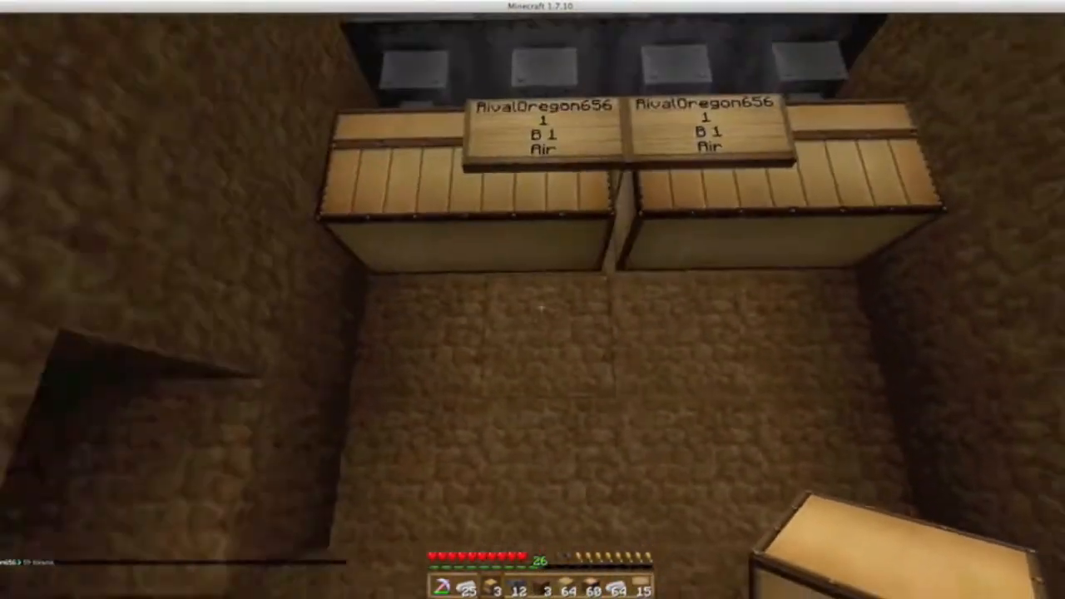
{"action": "mouse_move", "coordinate": [536, 312]}
{"action": "type", "text": "B 1"}
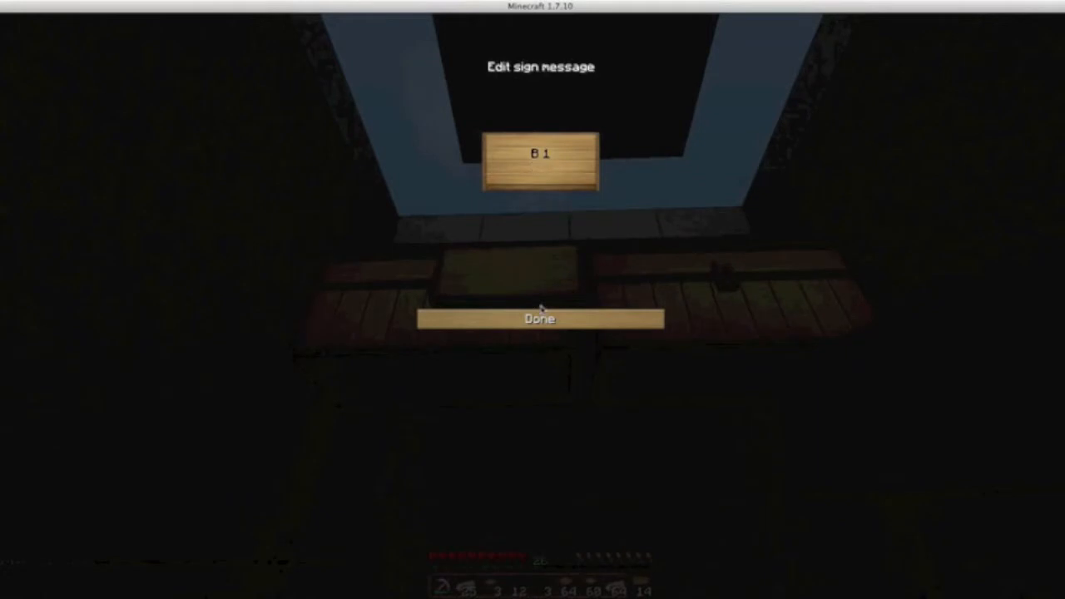
Remove the stray 5 from the donation sign and confirm its text.
{"action": "type", "text": "5"}
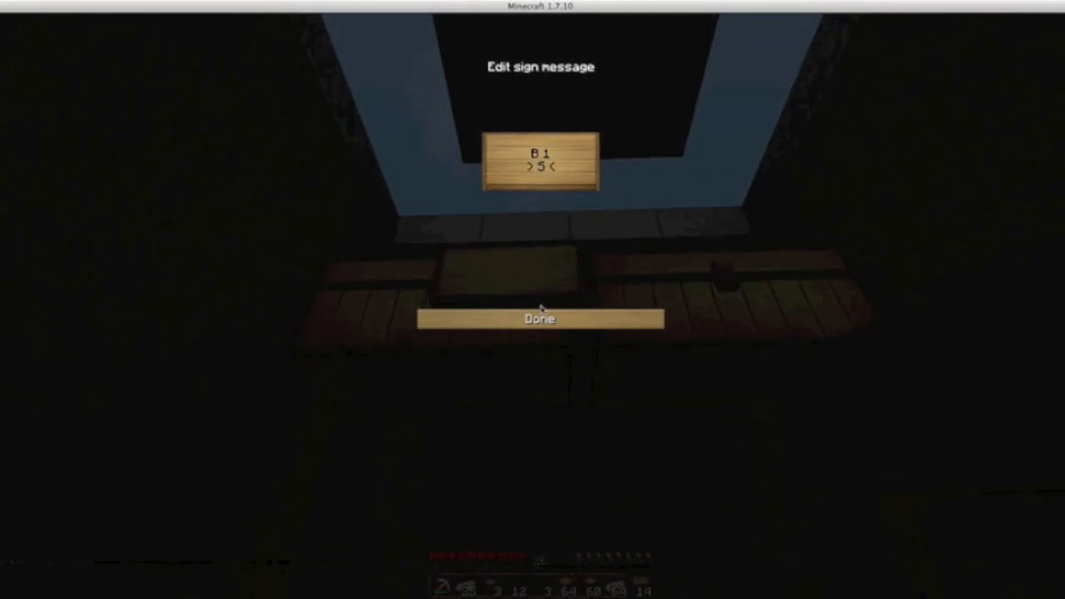
{"action": "key", "text": "Backspace"}
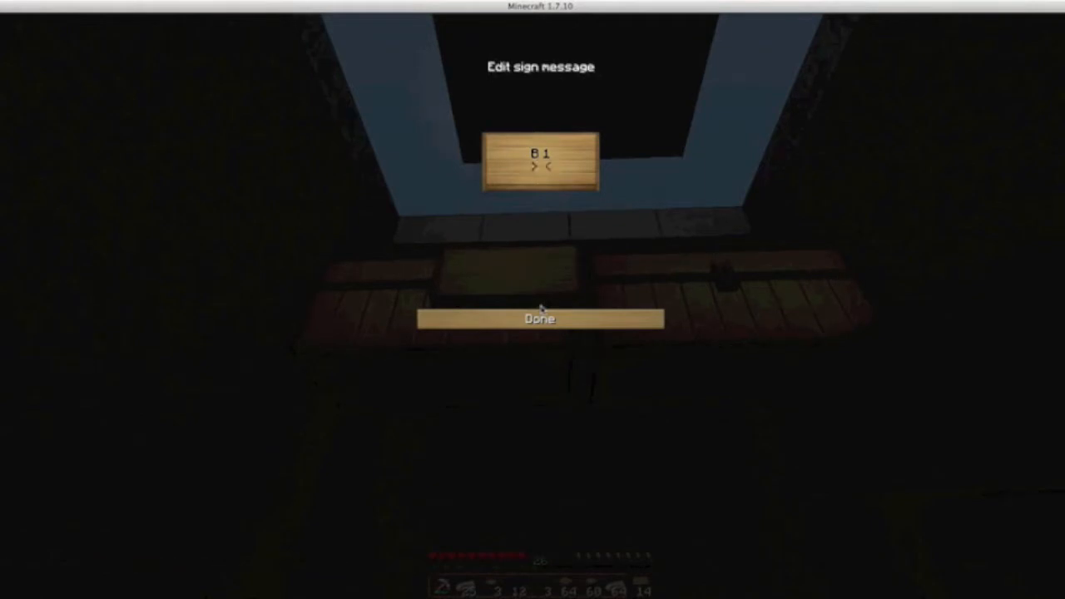
{"action": "key", "text": "backspace"}
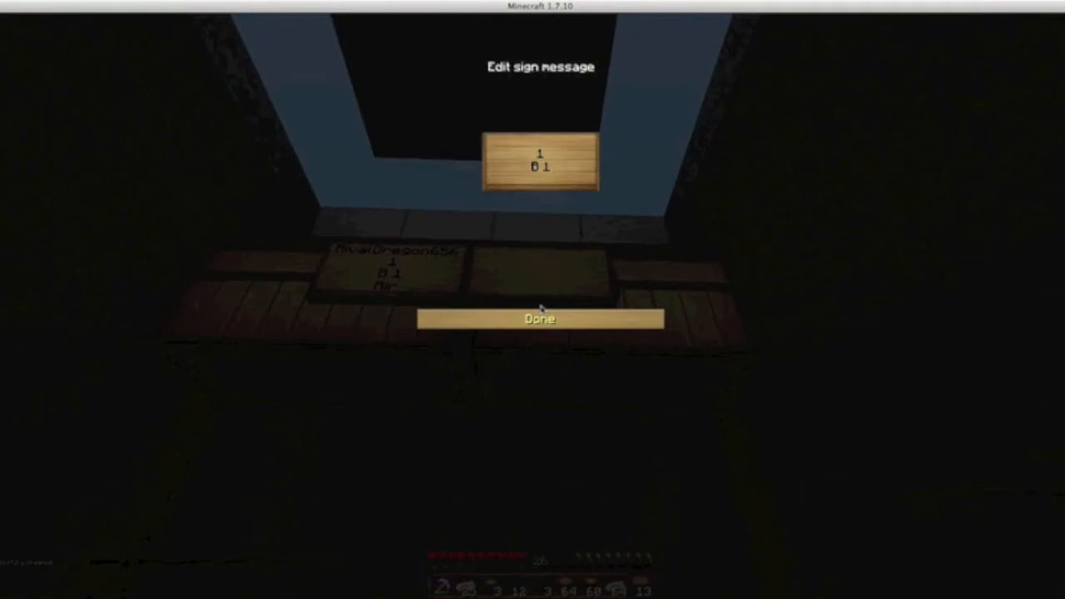
{"action": "left_click", "coordinate": [540, 319]}
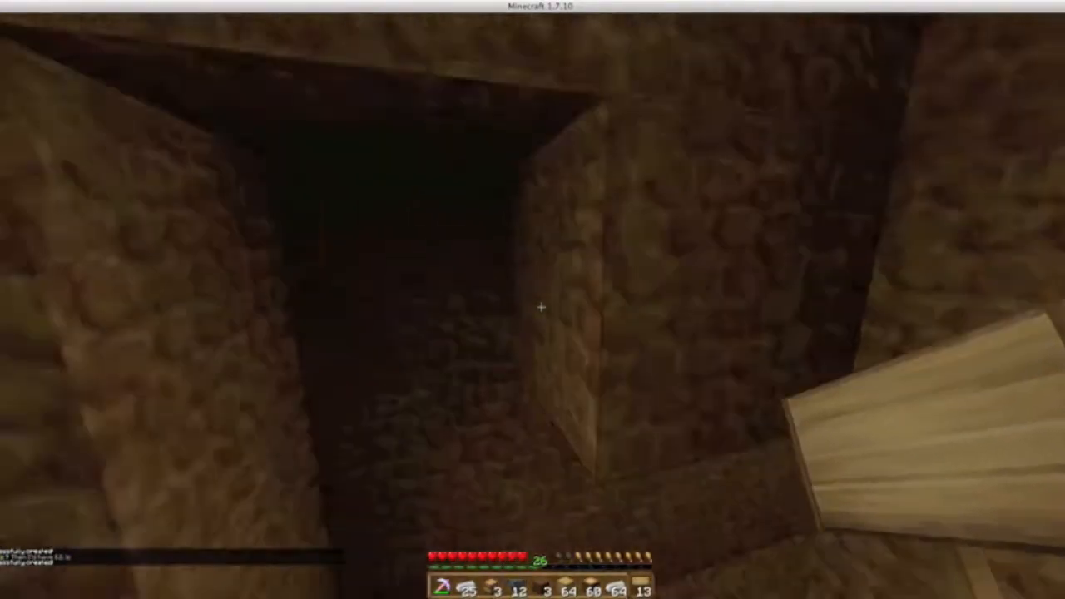
{"action": "mouse_move", "coordinate": [542, 308]}
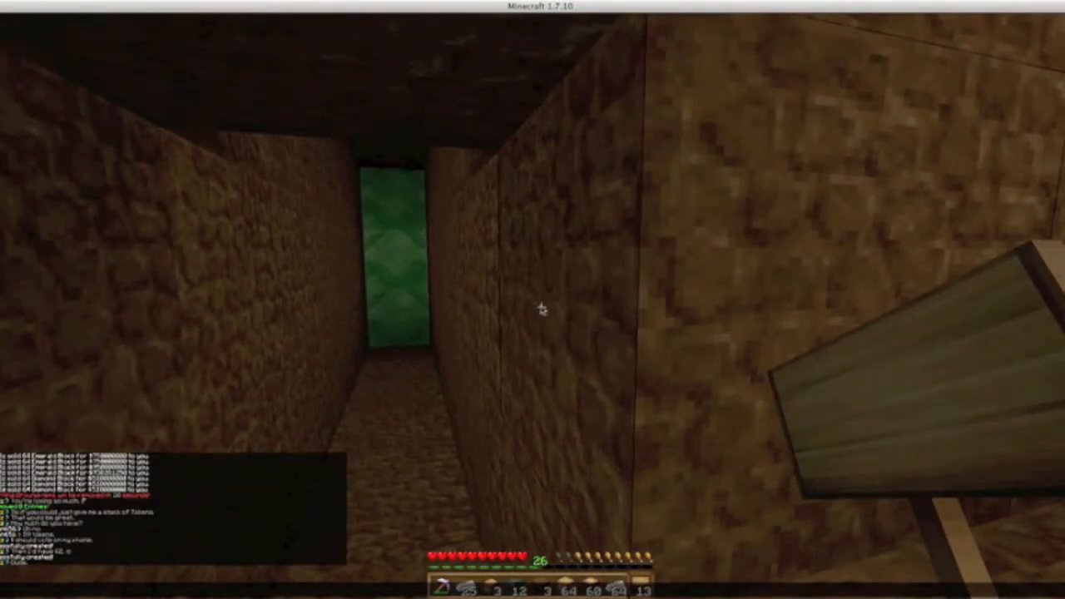
{"action": "mouse_move", "coordinate": [541, 308]}
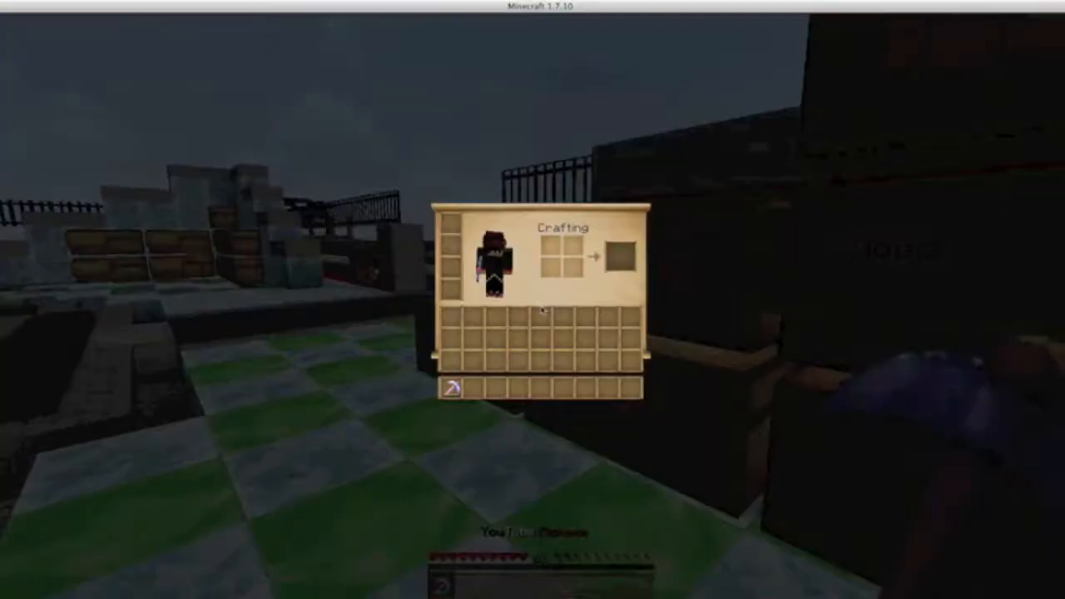
Close the inventory after confirming it holds only the pickaxe.
{"action": "key", "text": "Escape"}
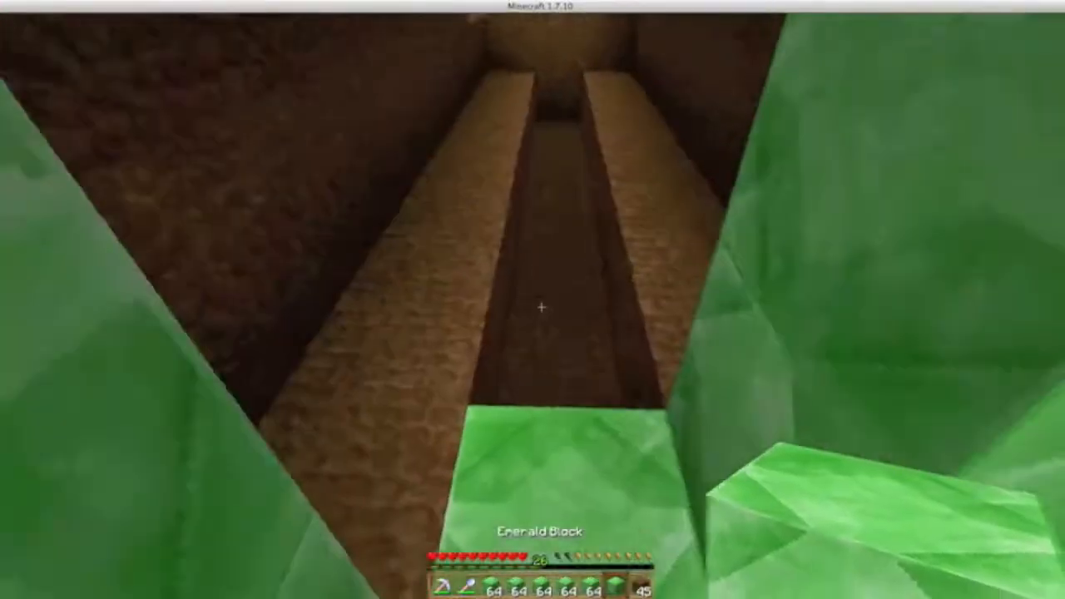
Check the inventory for emerald block stacks before placing the pathway.
{"action": "key", "text": "e"}
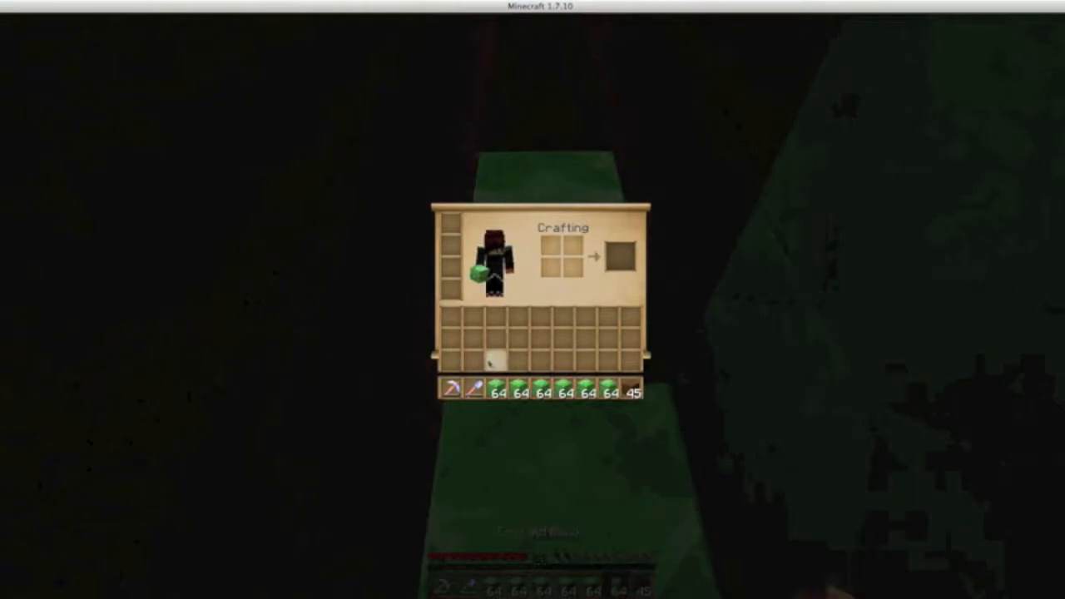
{"action": "key", "text": "Escape"}
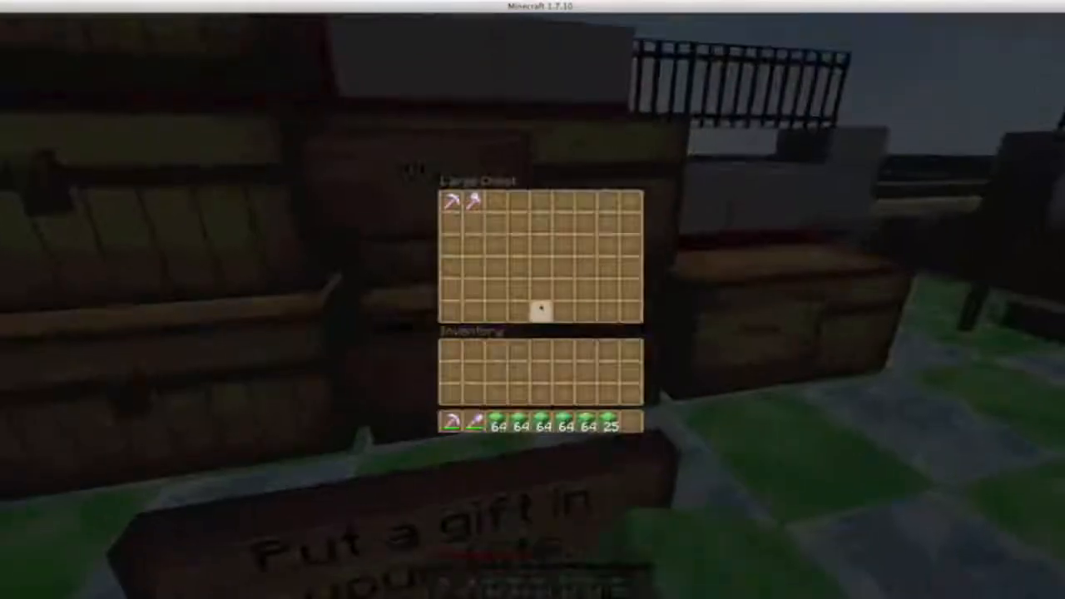
Close the Kits chest and neighbouring storage chest after viewing the starter tools and blocks.
{"action": "key", "text": "Escape"}
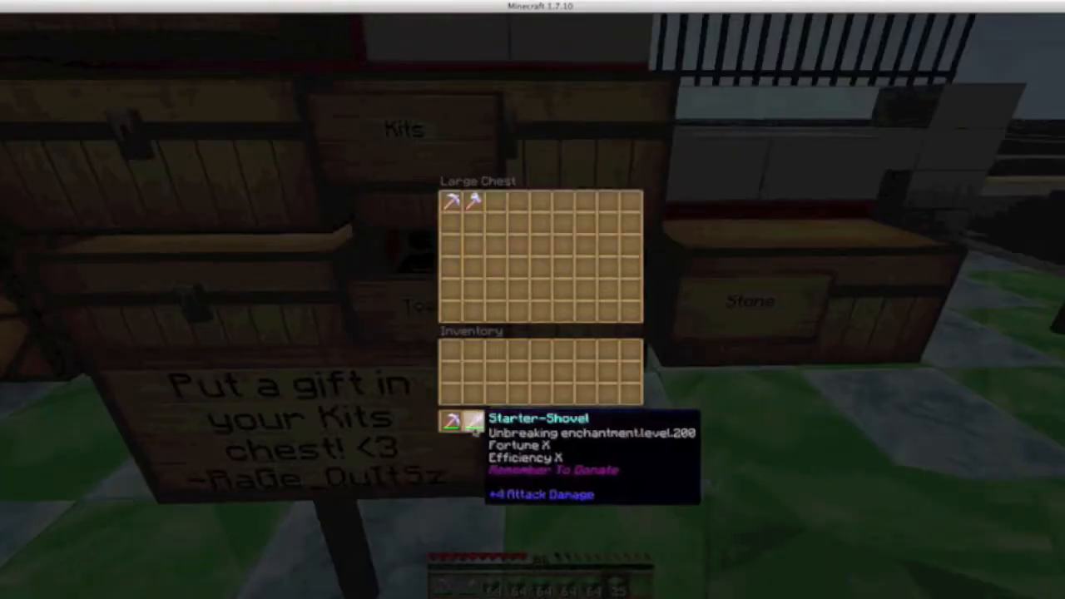
{"action": "key", "text": "Escape"}
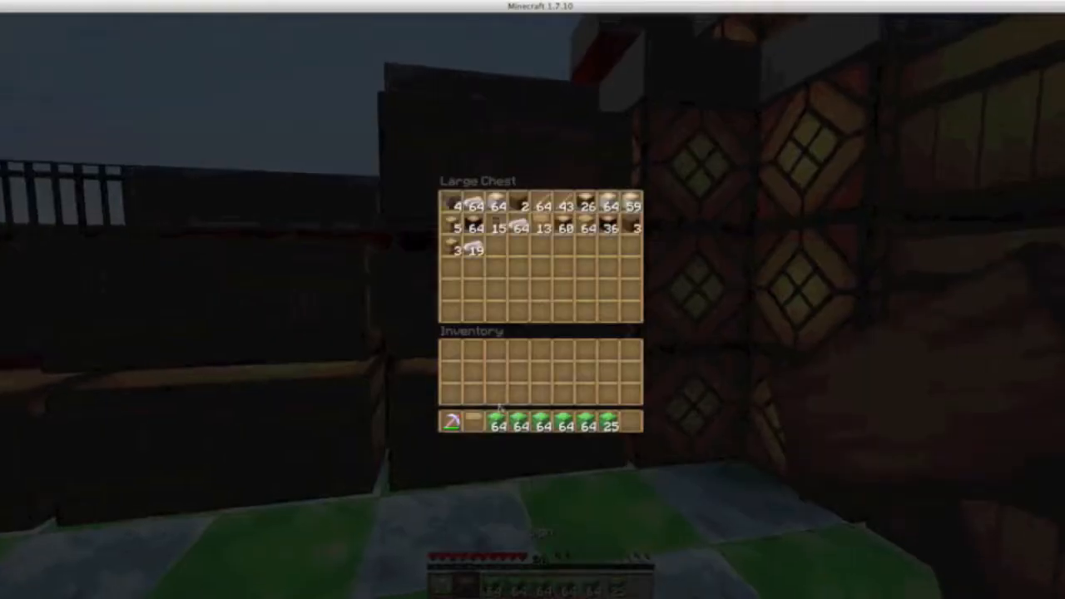
{"action": "key", "text": "Escape"}
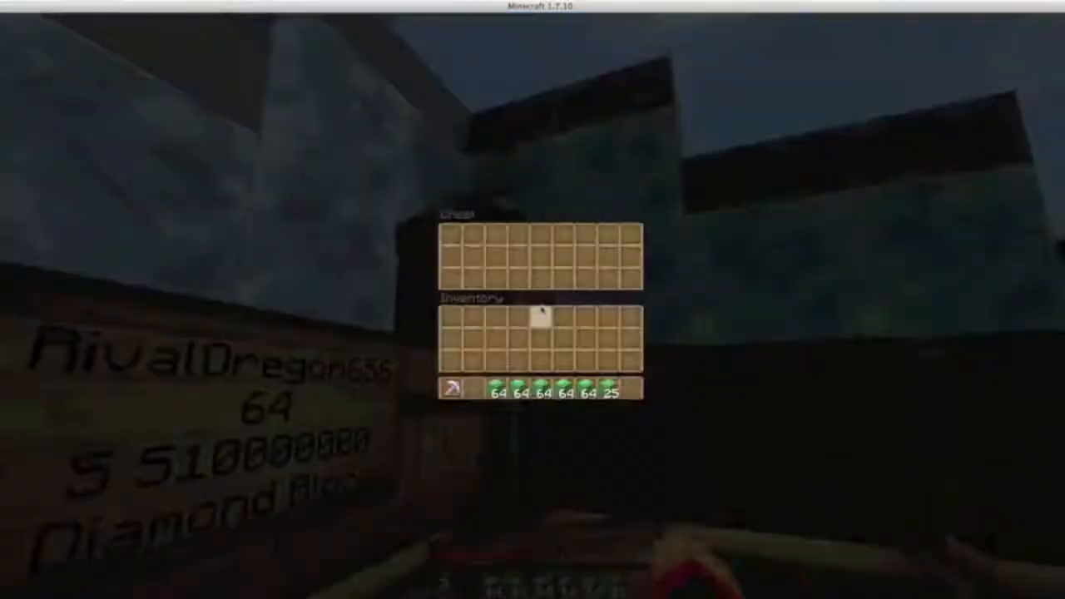
Close the empty Diamond Block buy chest.
{"action": "key", "text": "Escape"}
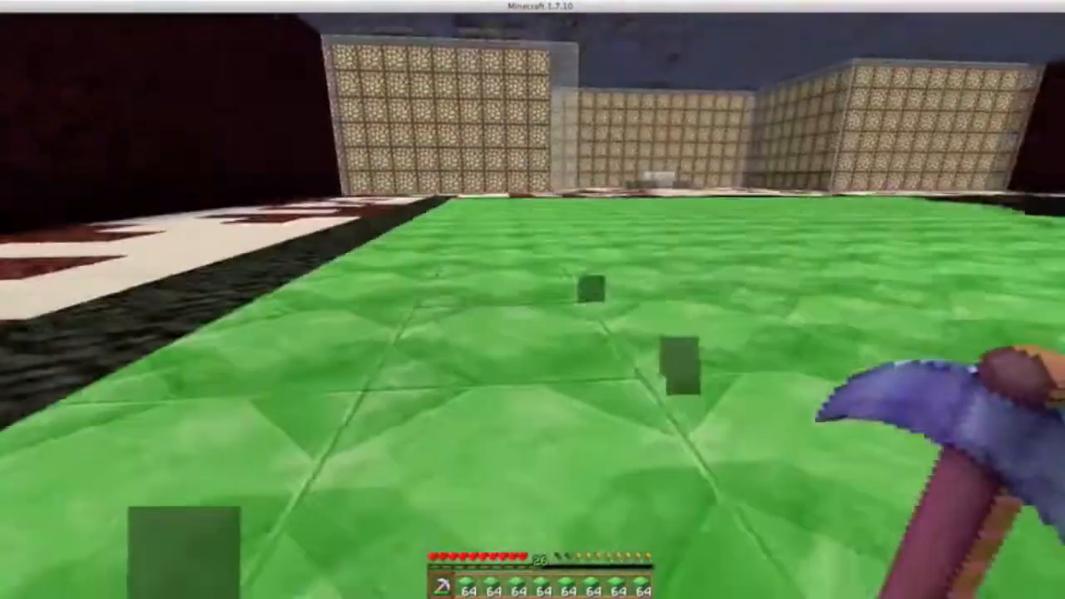
{"action": "mouse_move", "coordinate": [532, 299]}
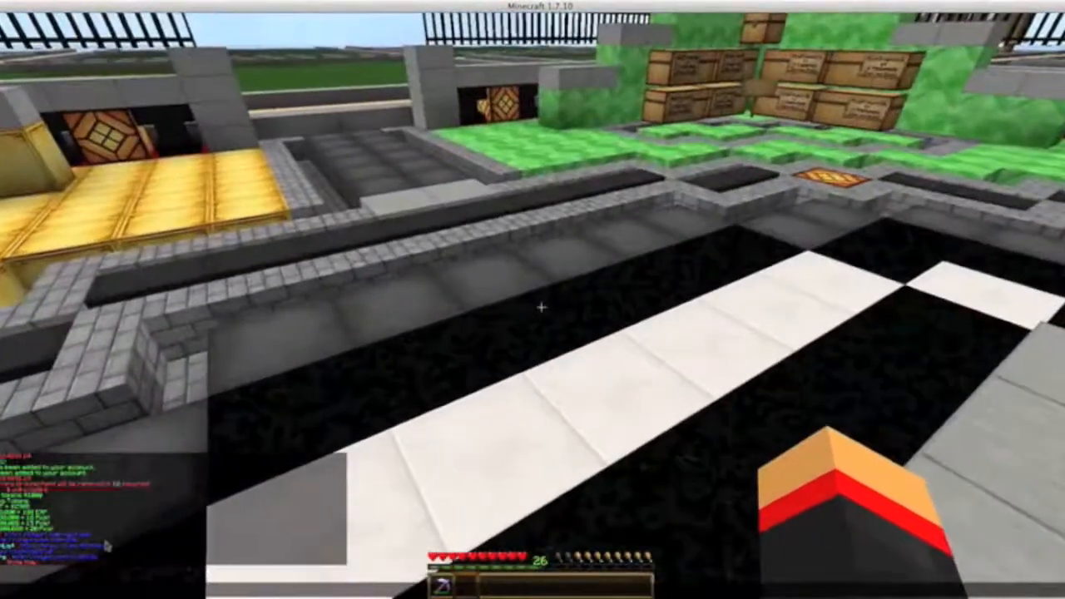
Grab the starter shovel from Kits and two block stacks from storage, then check the buy chests.
{"action": "key", "text": "e"}
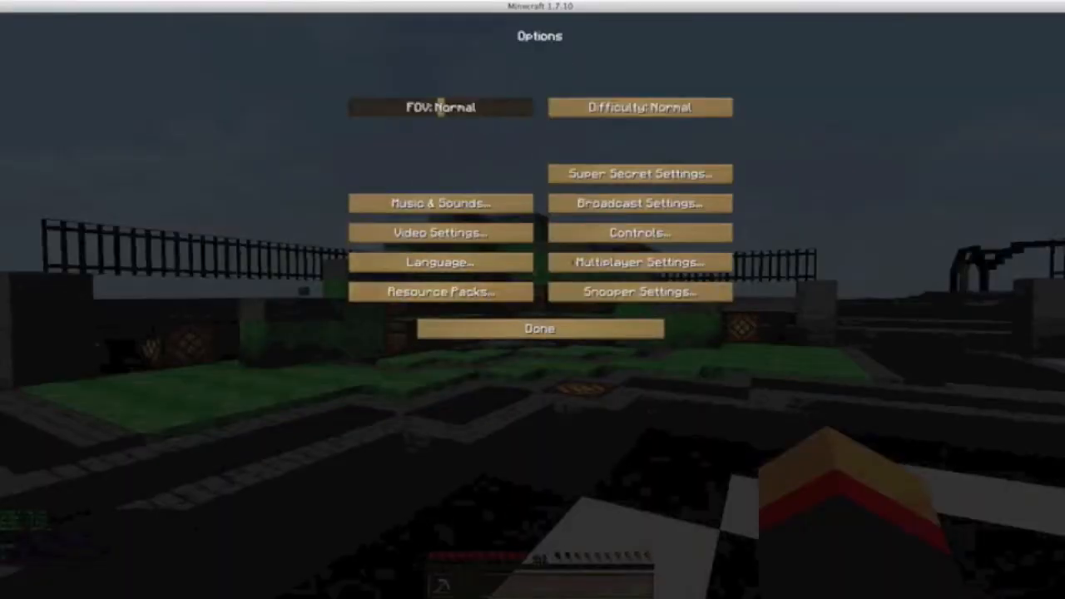
{"action": "left_click", "coordinate": [539, 328]}
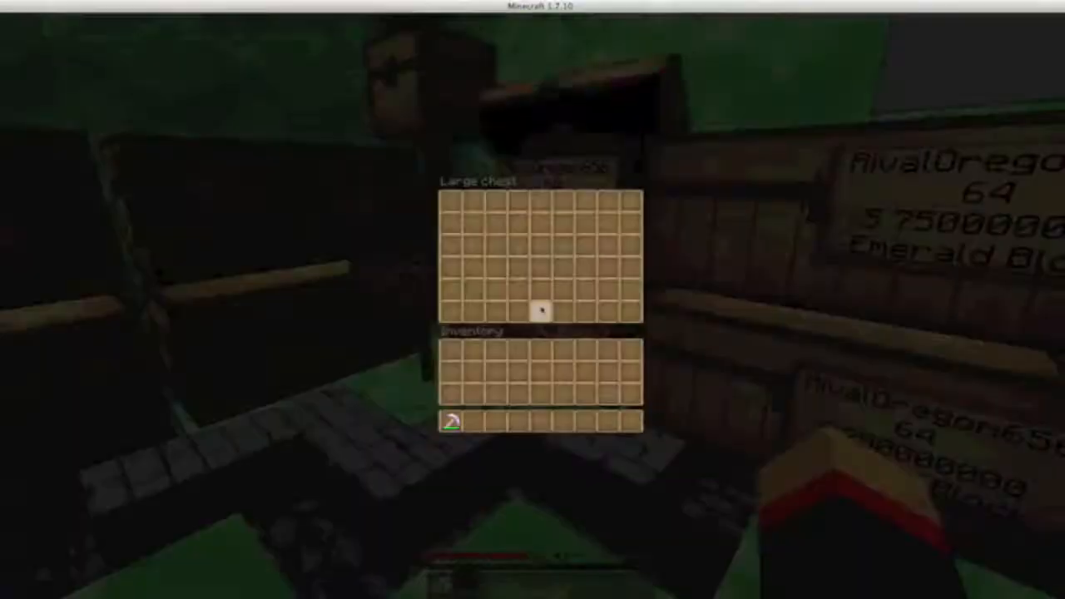
{"action": "key", "text": "Escape"}
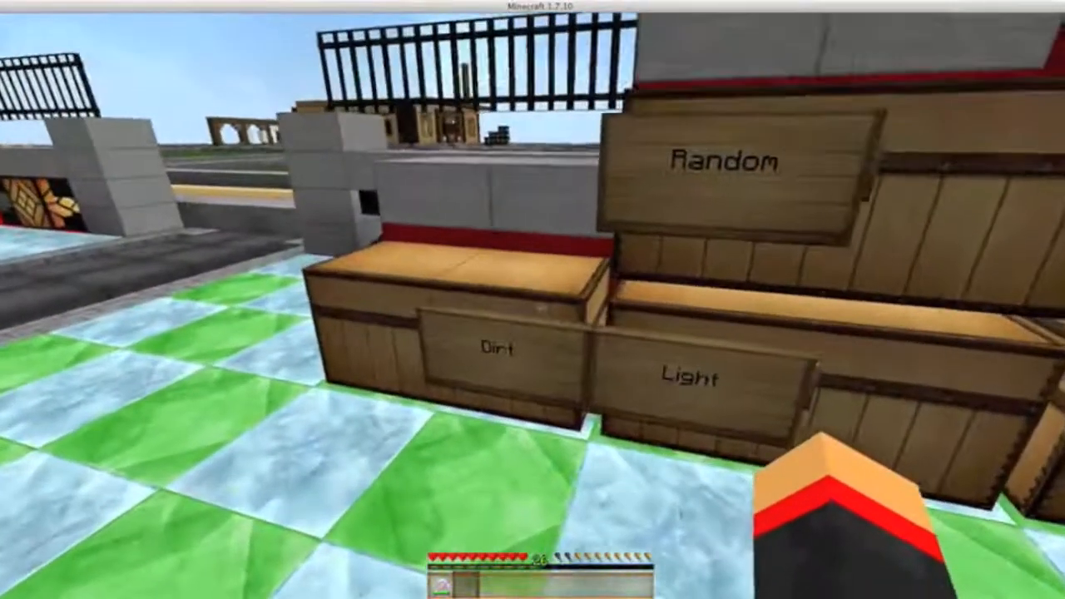
{"action": "mouse_move", "coordinate": [533, 299]}
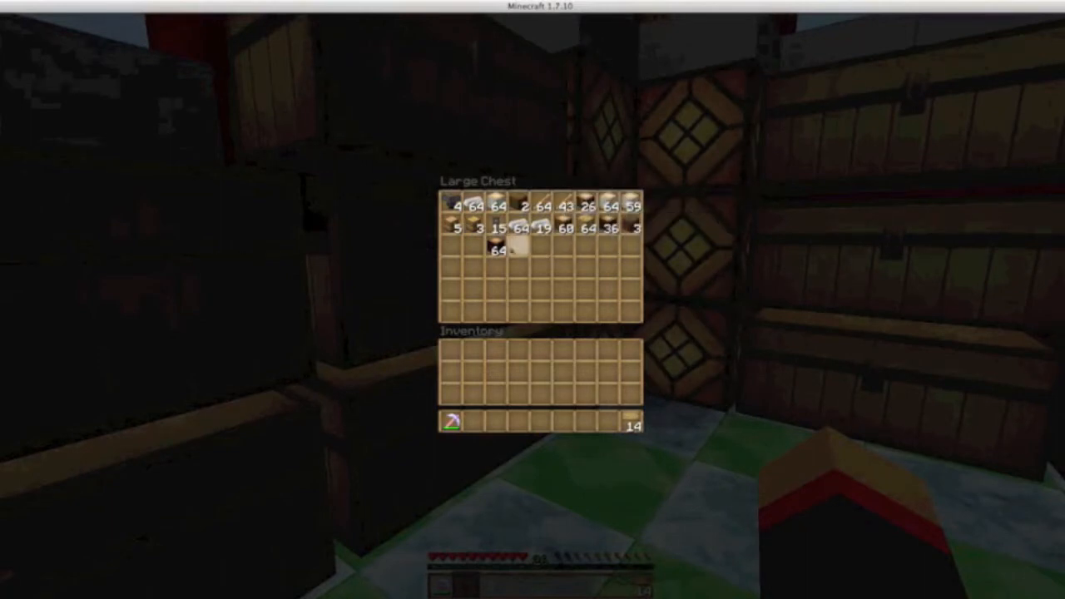
{"action": "key", "text": "Escape"}
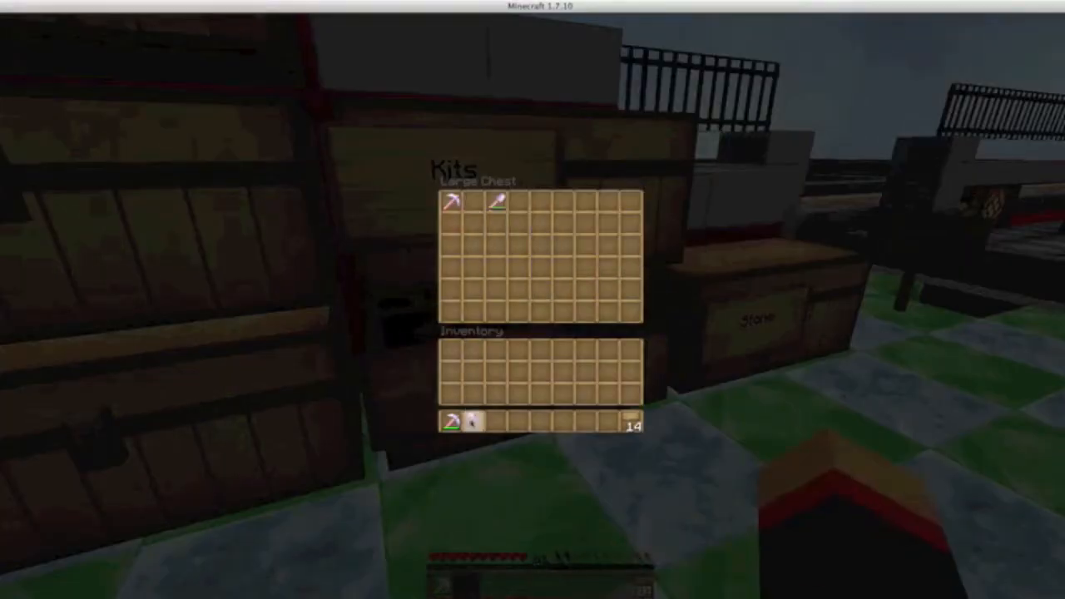
{"action": "key", "text": "Escape"}
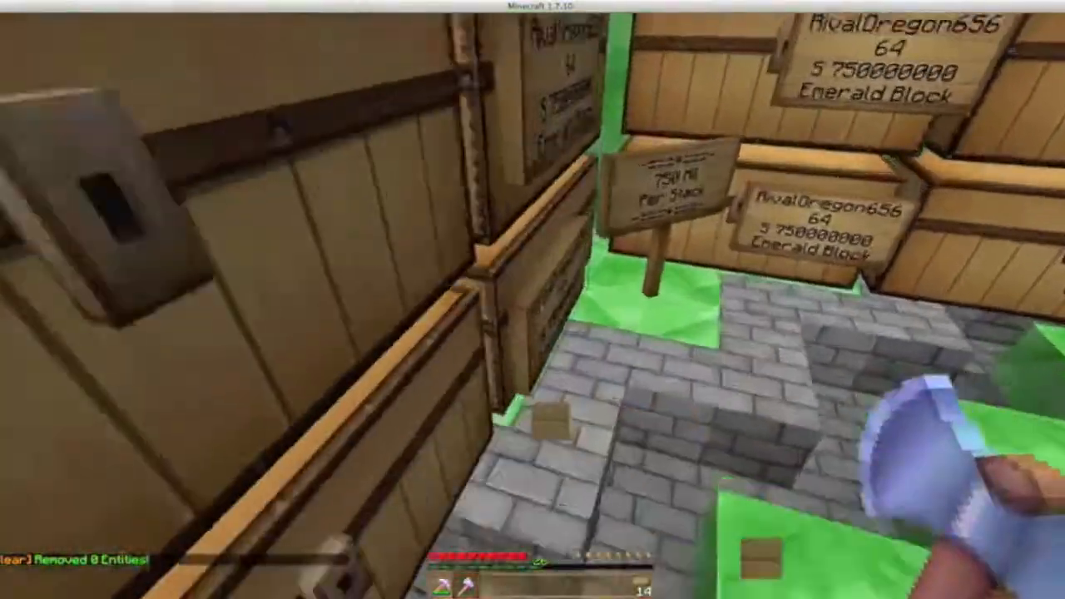
{"action": "mouse_move", "coordinate": [532, 299]}
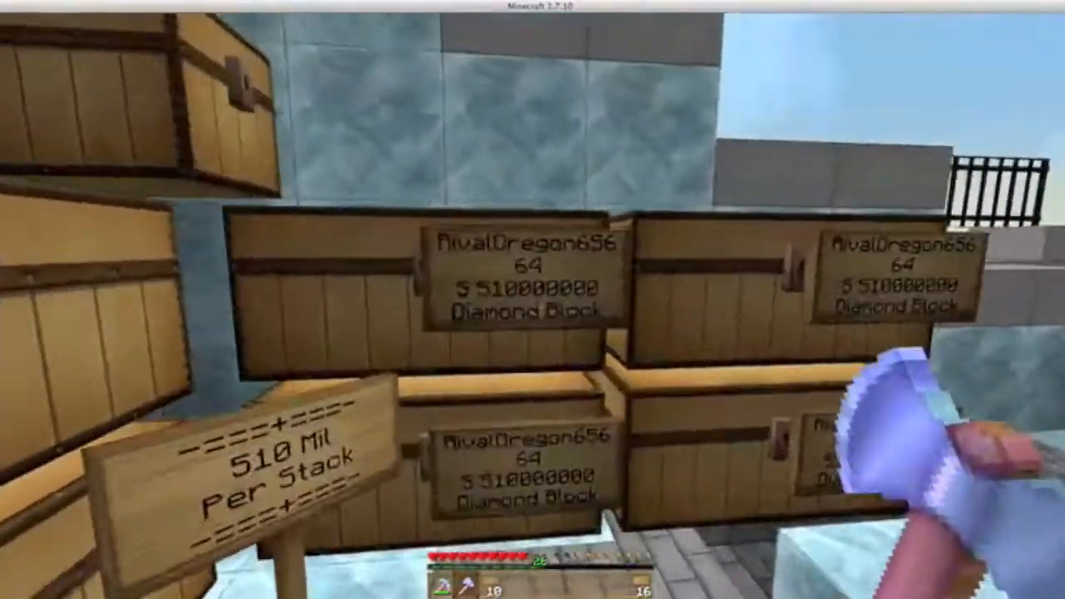
{"action": "mouse_move", "coordinate": [532, 300]}
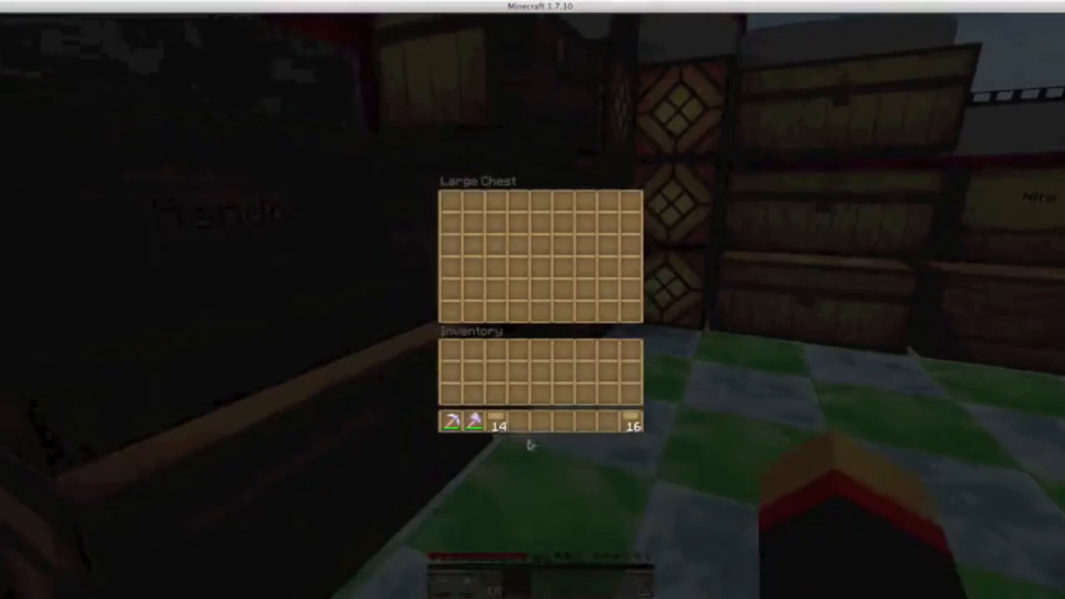
{"action": "key", "text": "ESCAPE"}
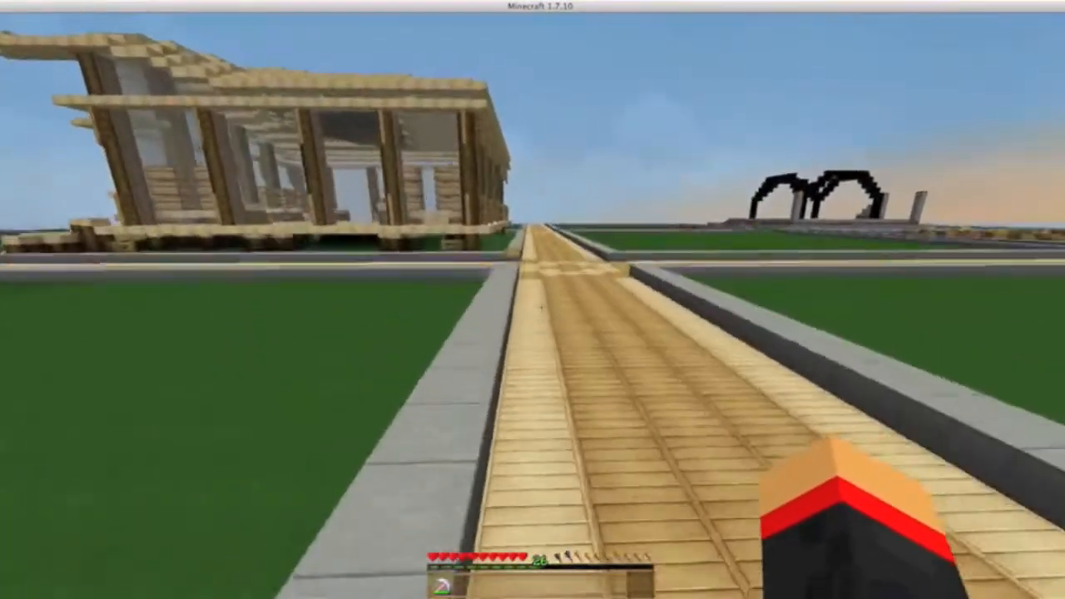
{"action": "mouse_move", "coordinate": [533, 300]}
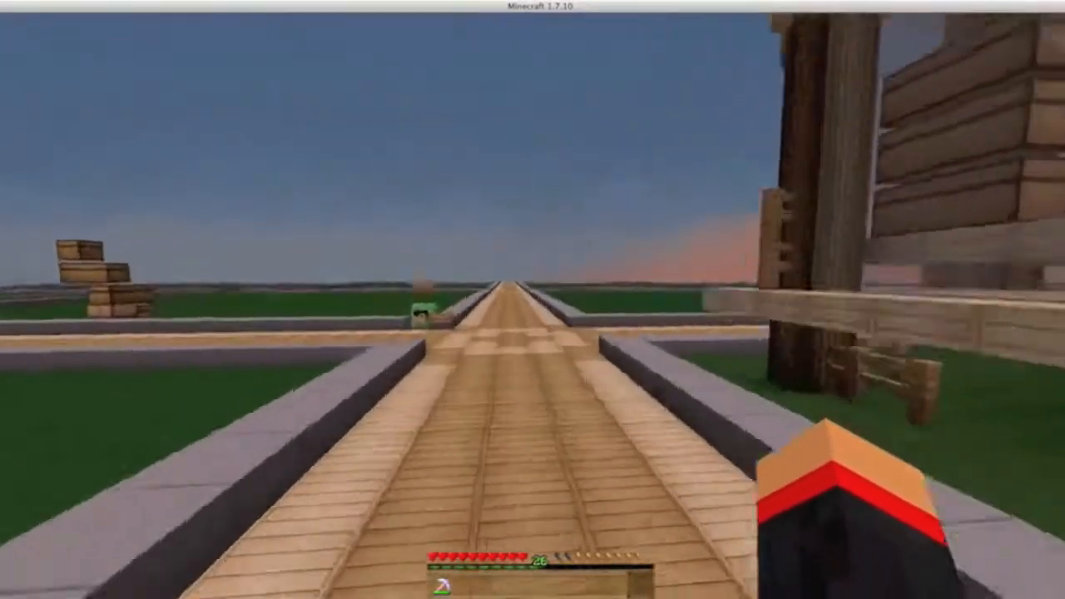
Walk down the wooden plank road to the crossroads with the sign on an emerald block.
{"action": "key", "text": "w"}
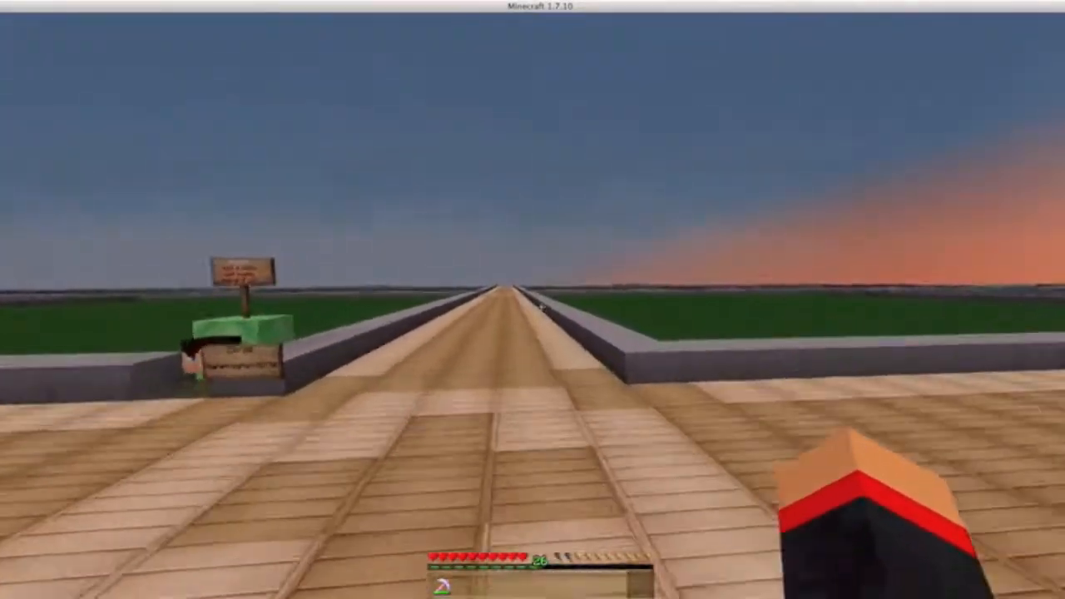
{"action": "mouse_move", "coordinate": [533, 300]}
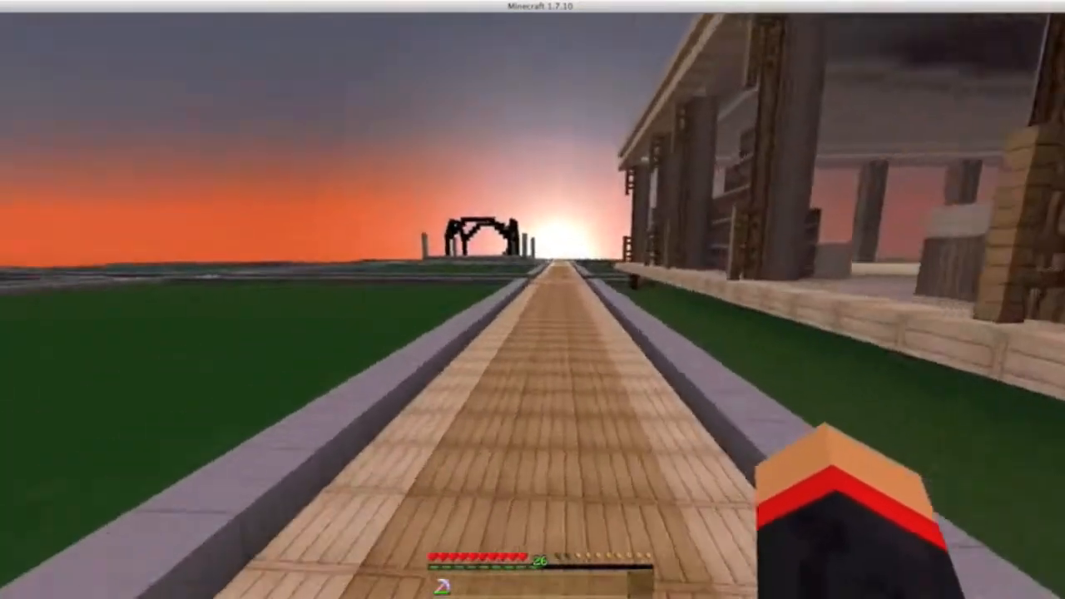